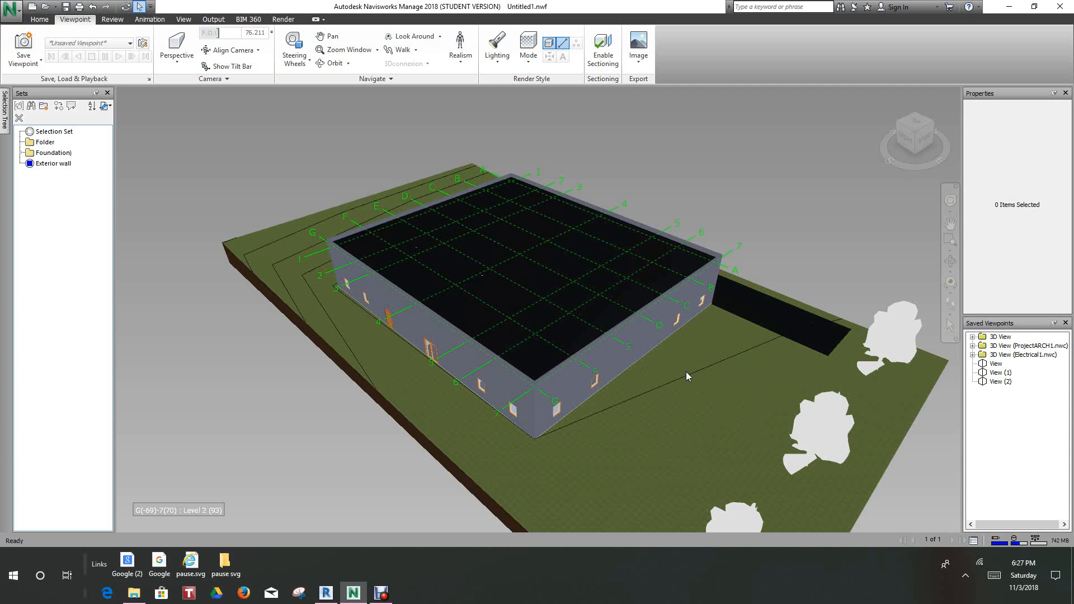
mouse_move(22, 48)
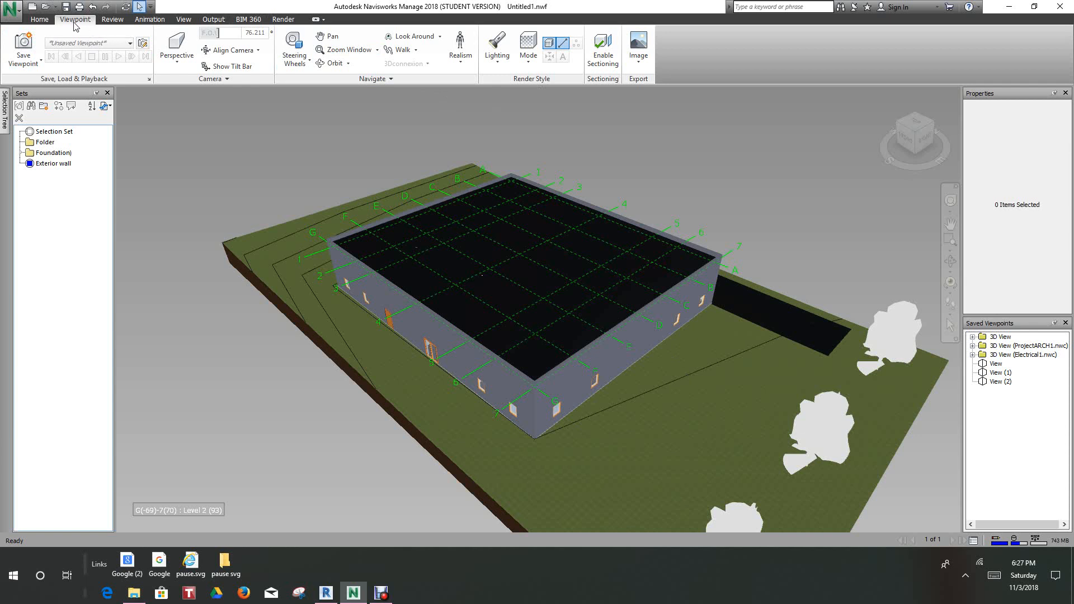
- Enable sectioning to cut the building open and centre it in a straight-on Front view
click(603, 48)
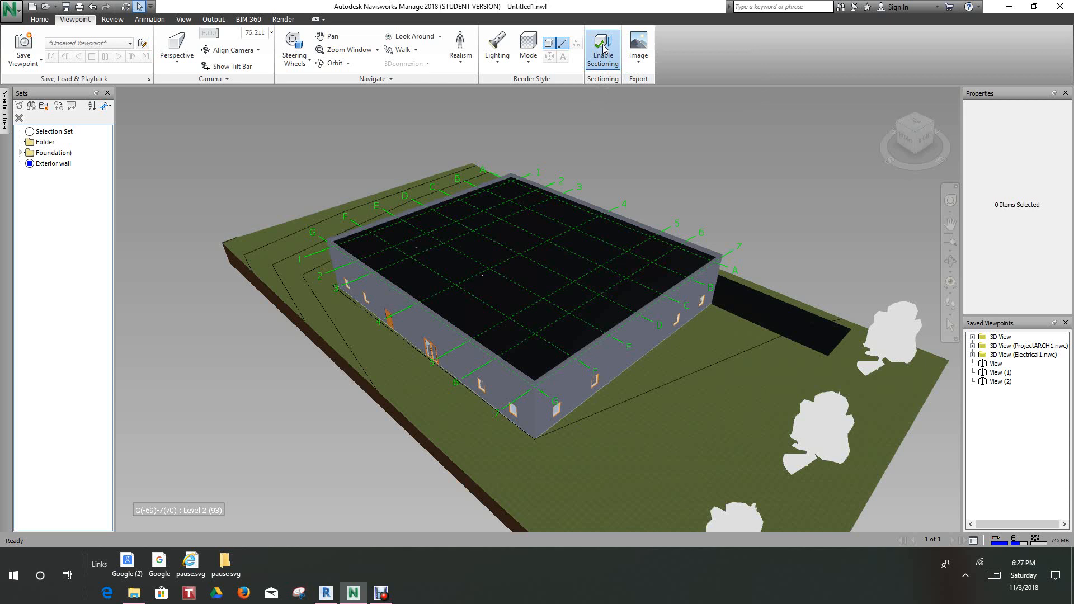
click(602, 46)
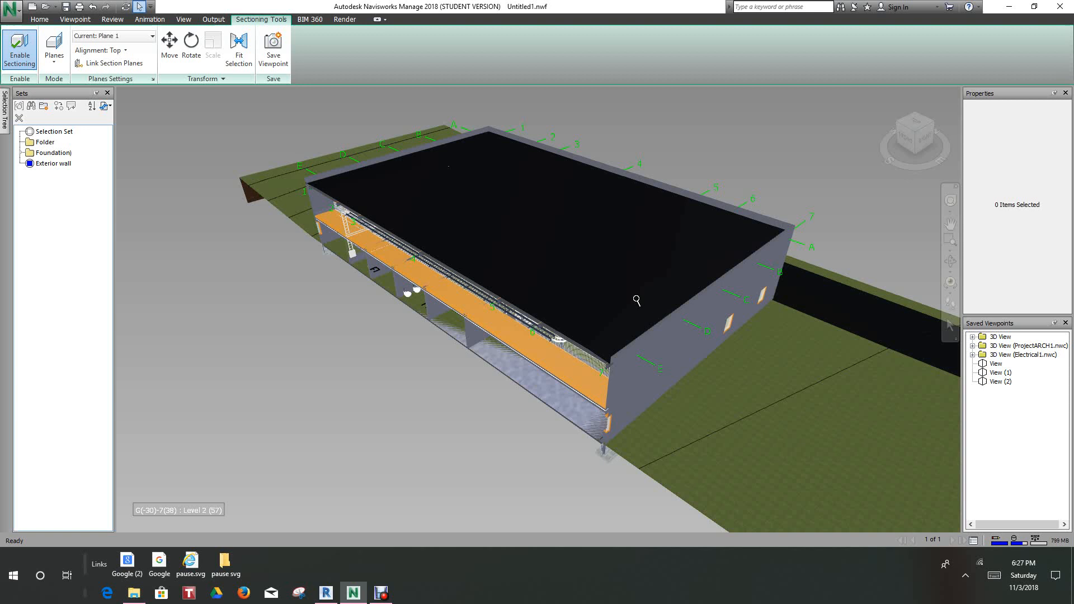
mouse_move(744, 129)
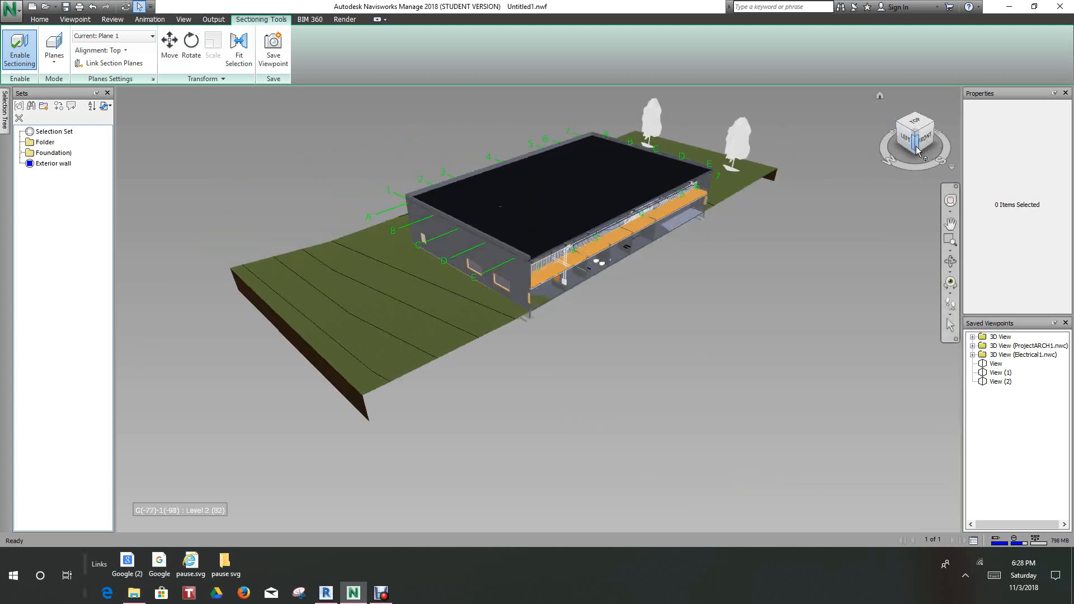
click(925, 135)
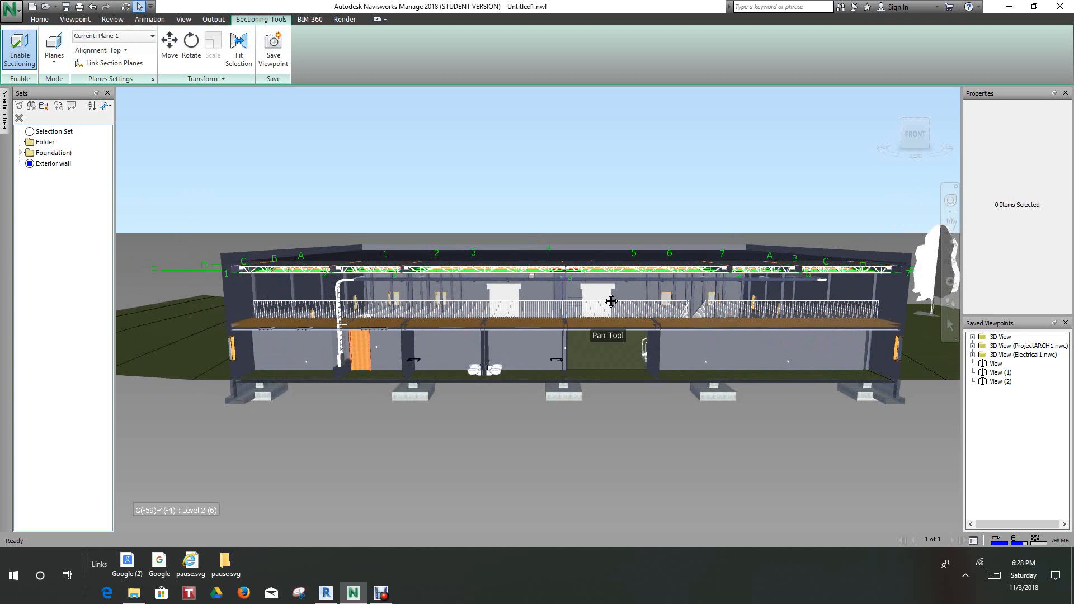
drag(610, 299, 582, 279)
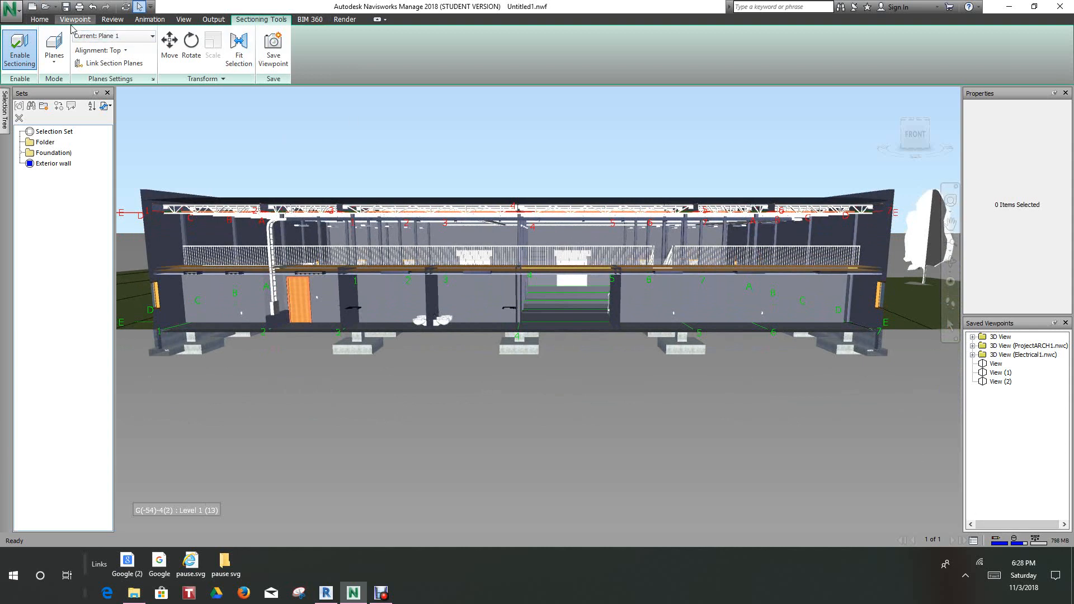
- Save the sectioned front view as a viewpoint named 'building section'
click(75, 19)
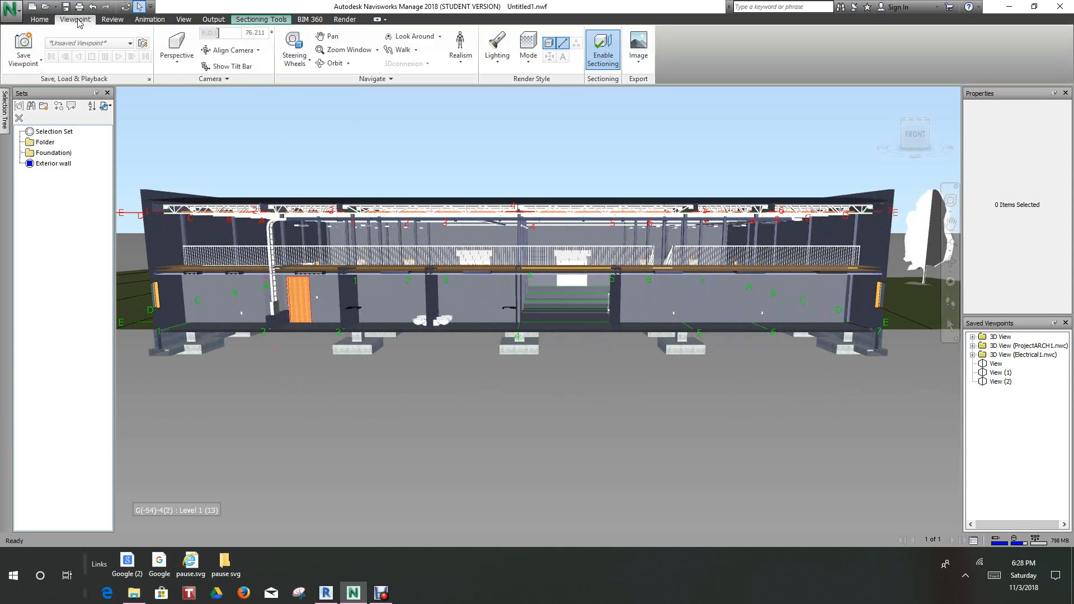
mouse_move(22, 49)
text(b)
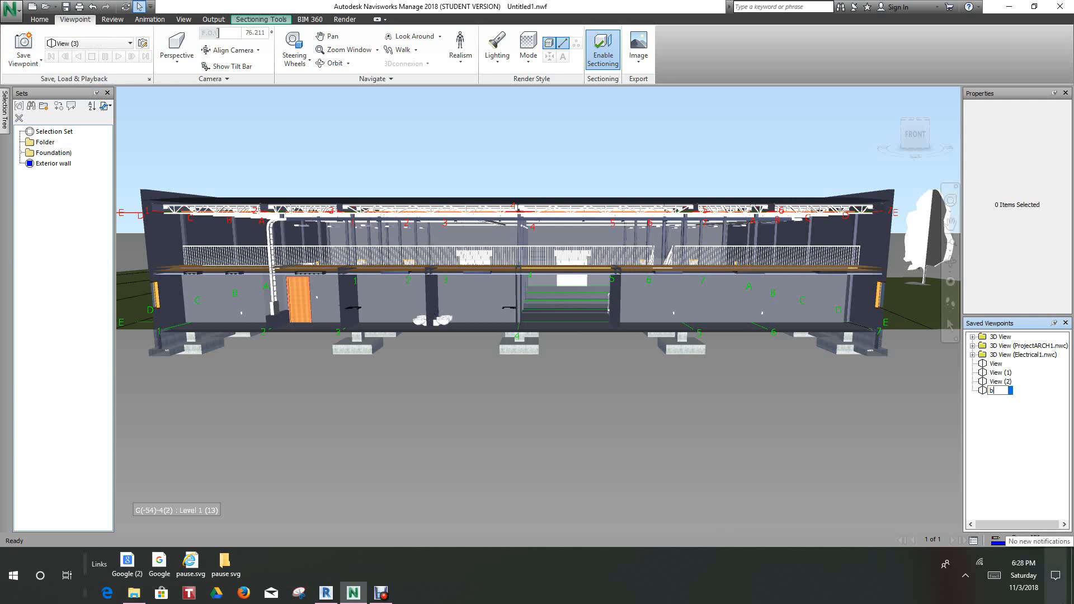
text(uilding section)
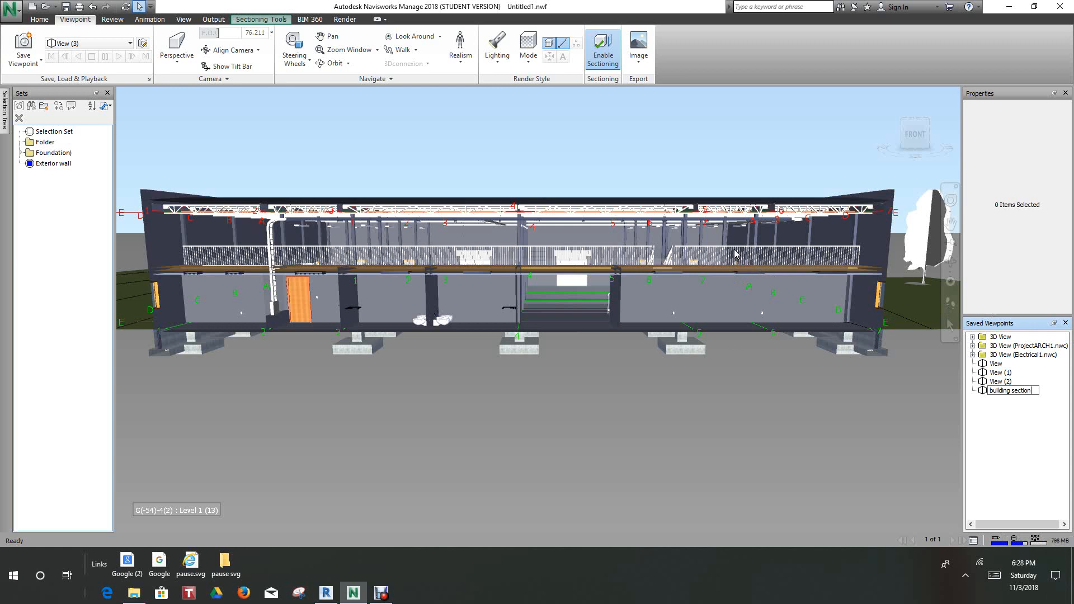
mouse_move(514, 236)
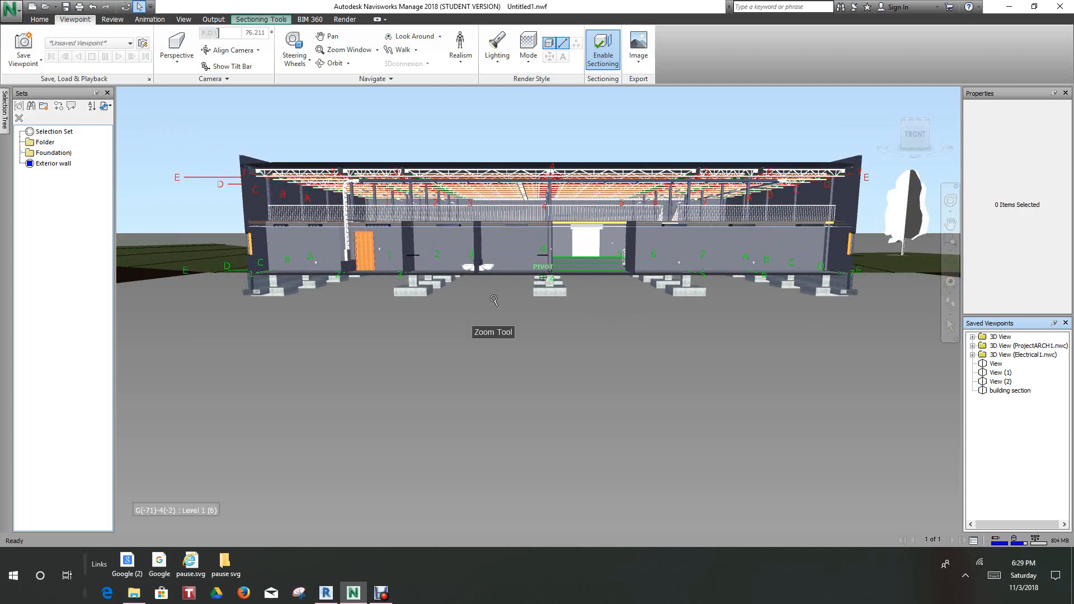
- Zoom out to the whole site and browse the Home, Viewpoint and View ribbon tabs
drag(494, 301, 502, 377)
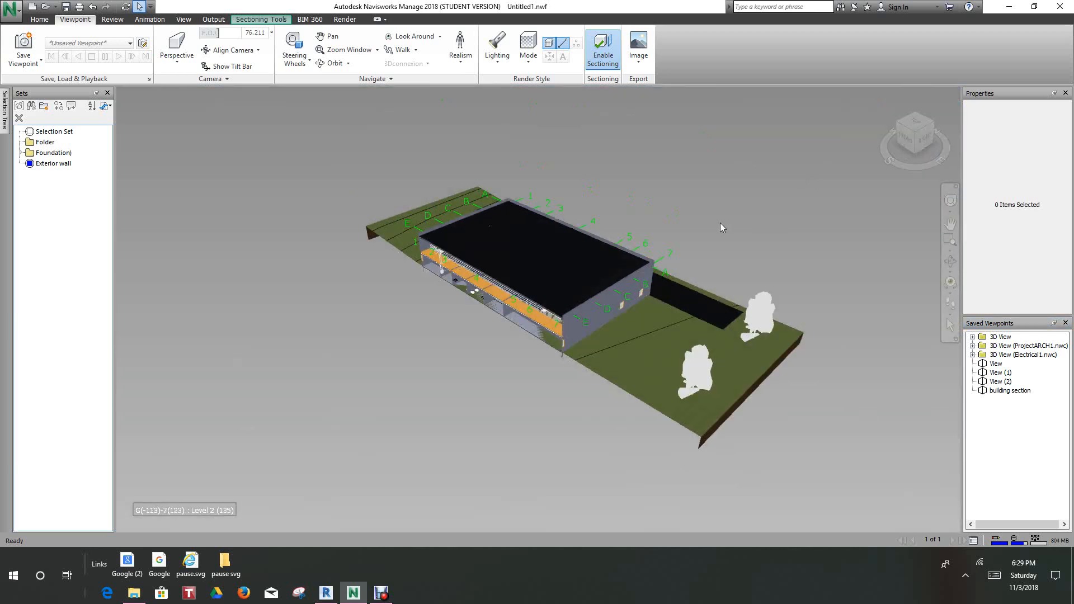
mouse_move(530, 300)
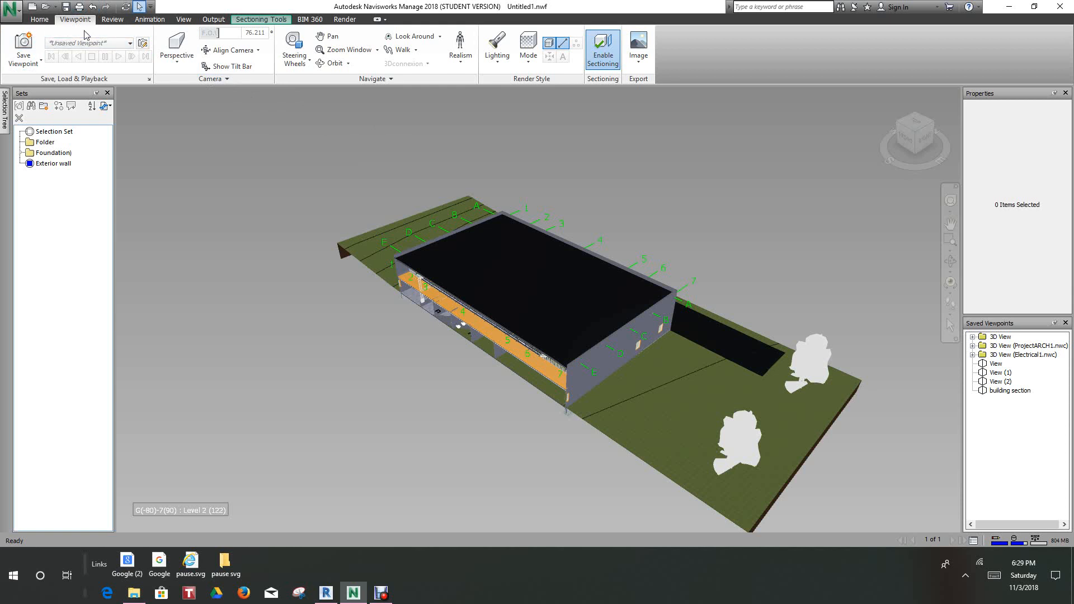
click(40, 19)
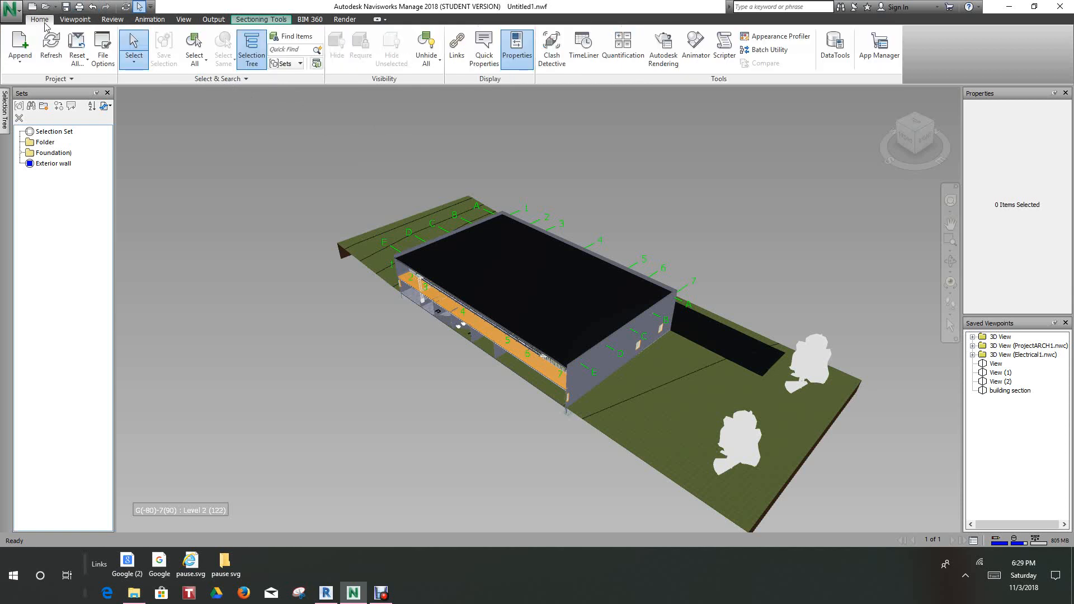
click(75, 19)
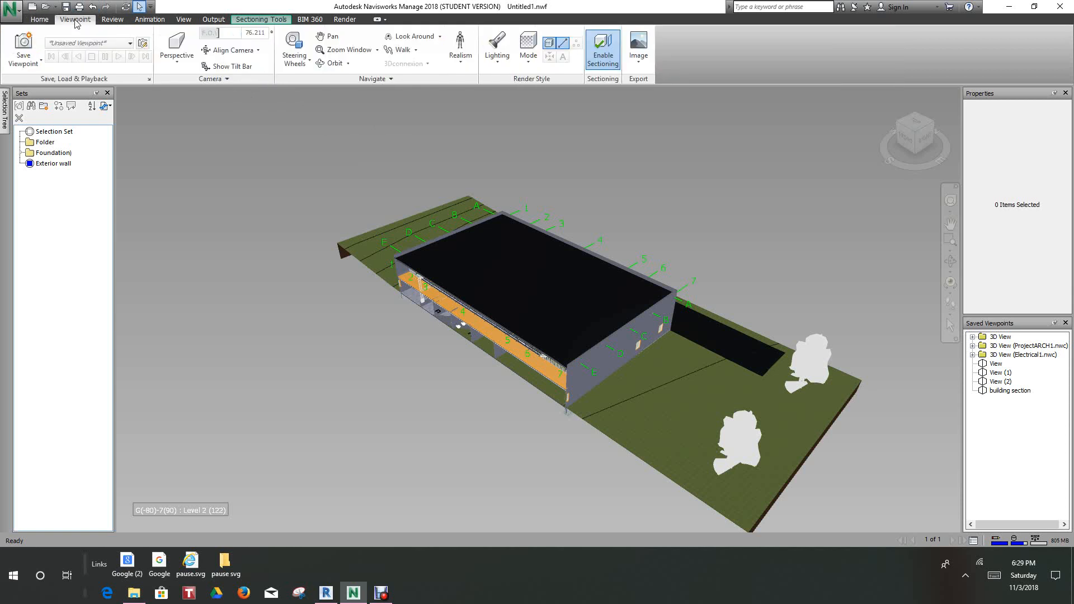
click(175, 49)
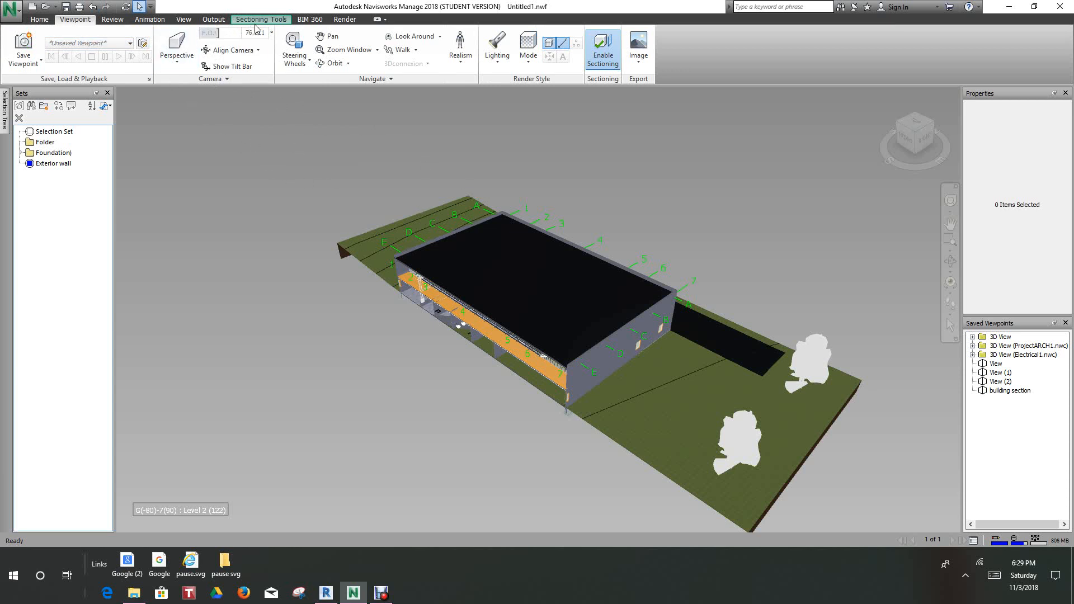
click(183, 19)
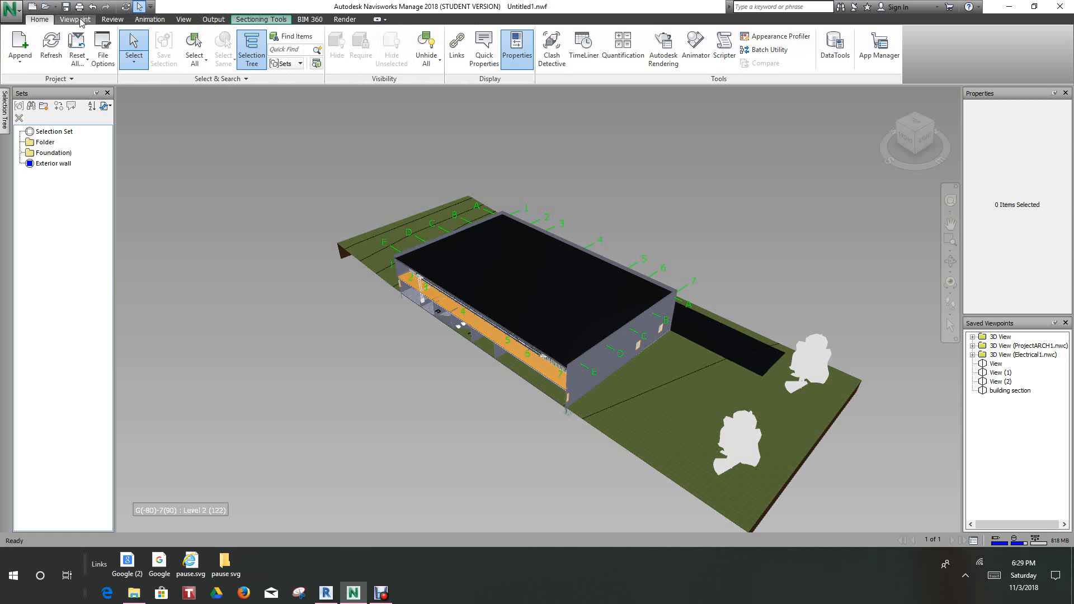
click(183, 19)
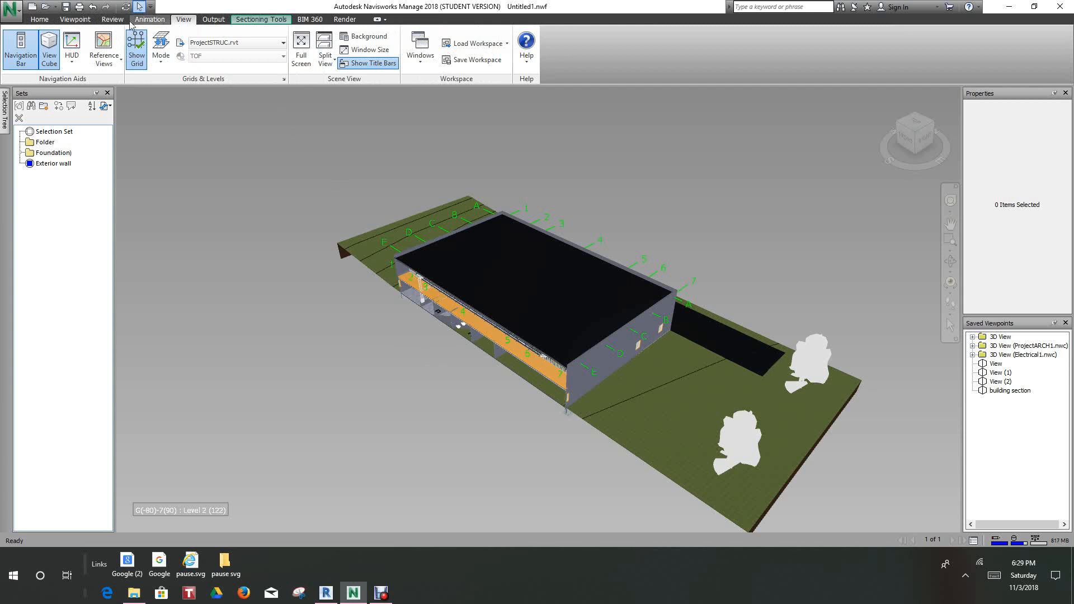
click(39, 19)
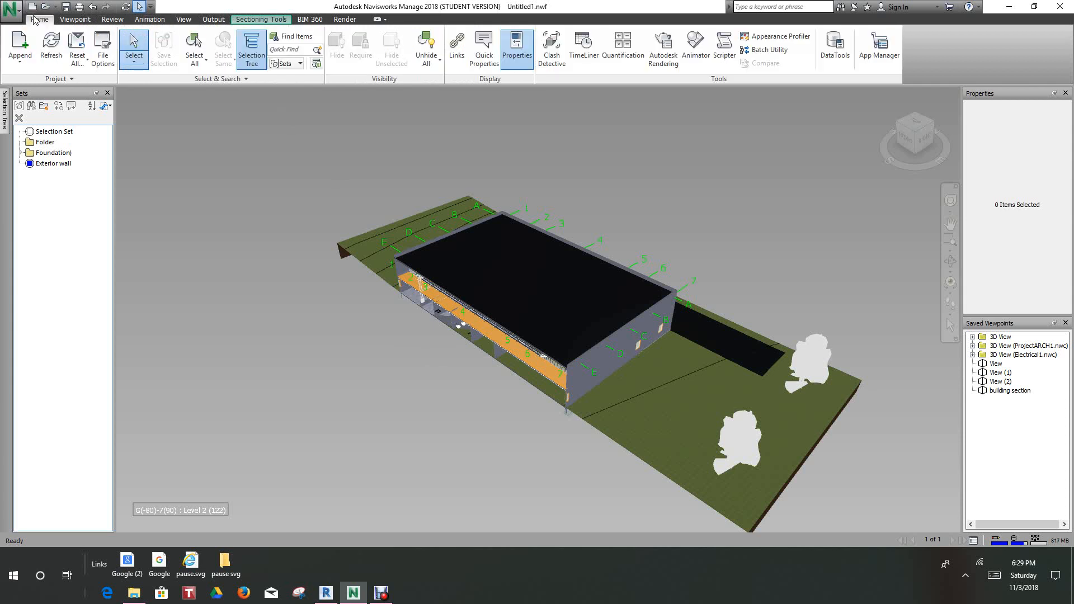
click(75, 19)
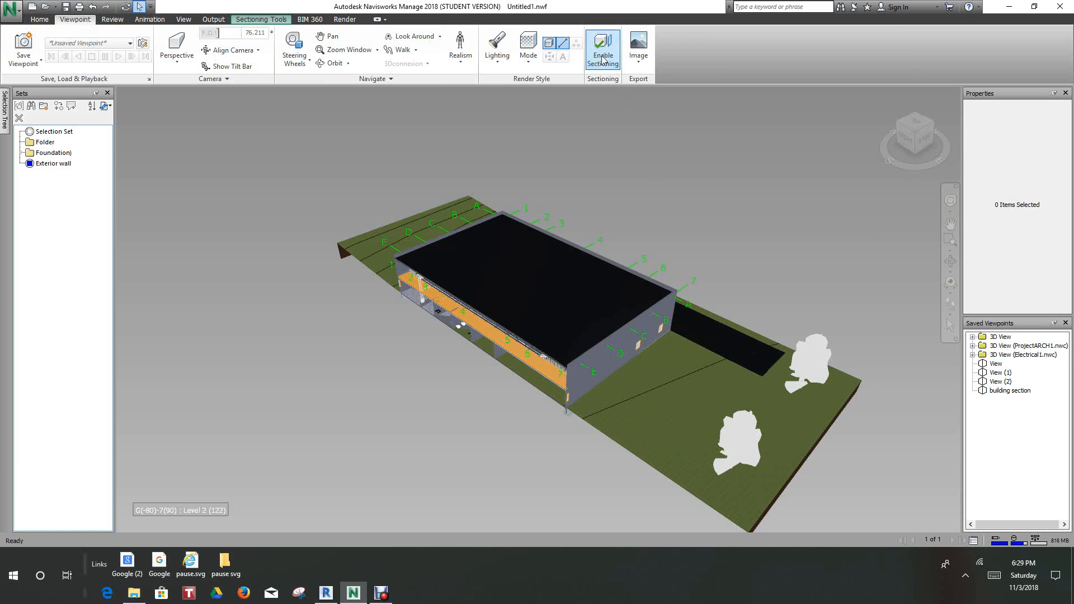
- Turn Enable Sectioning off so the building appears whole with its roof grid
click(602, 48)
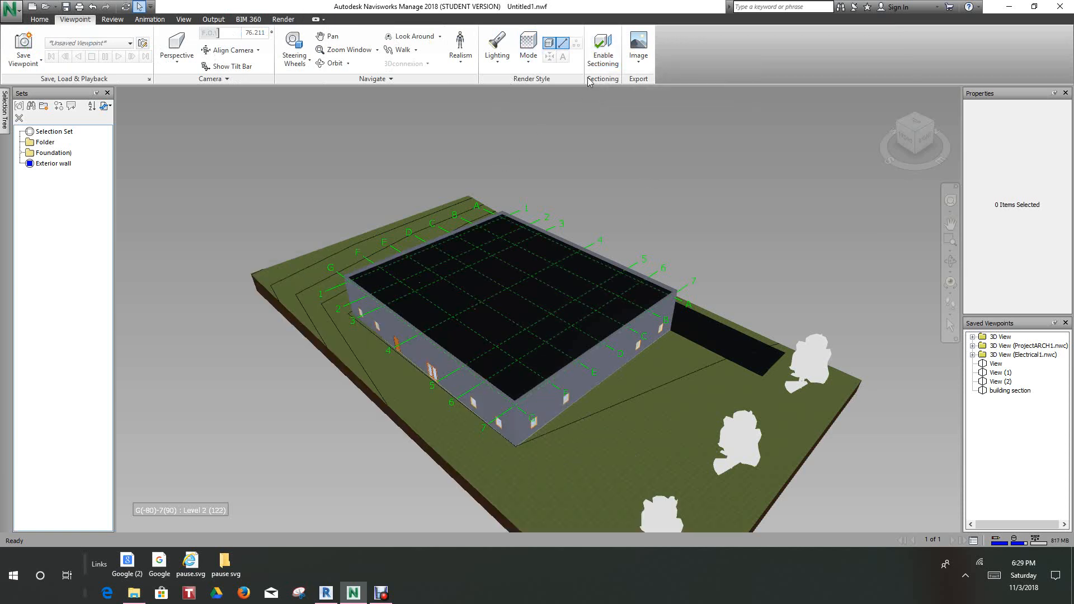
- Re-enable sectioning and slide Plane 1 through the building with the Move gizmo to expose the floors
click(603, 49)
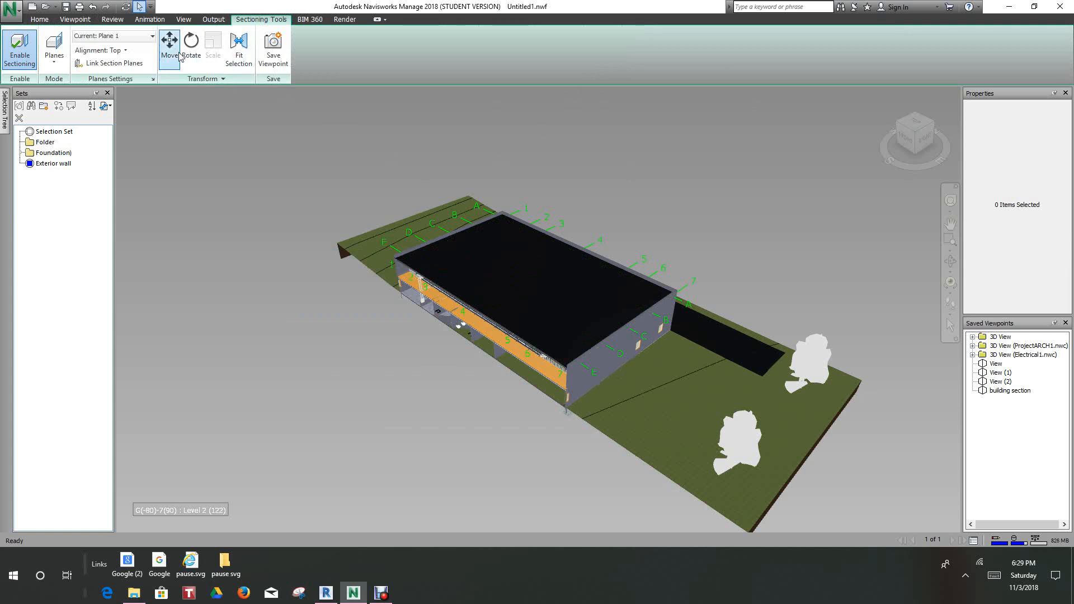
click(169, 45)
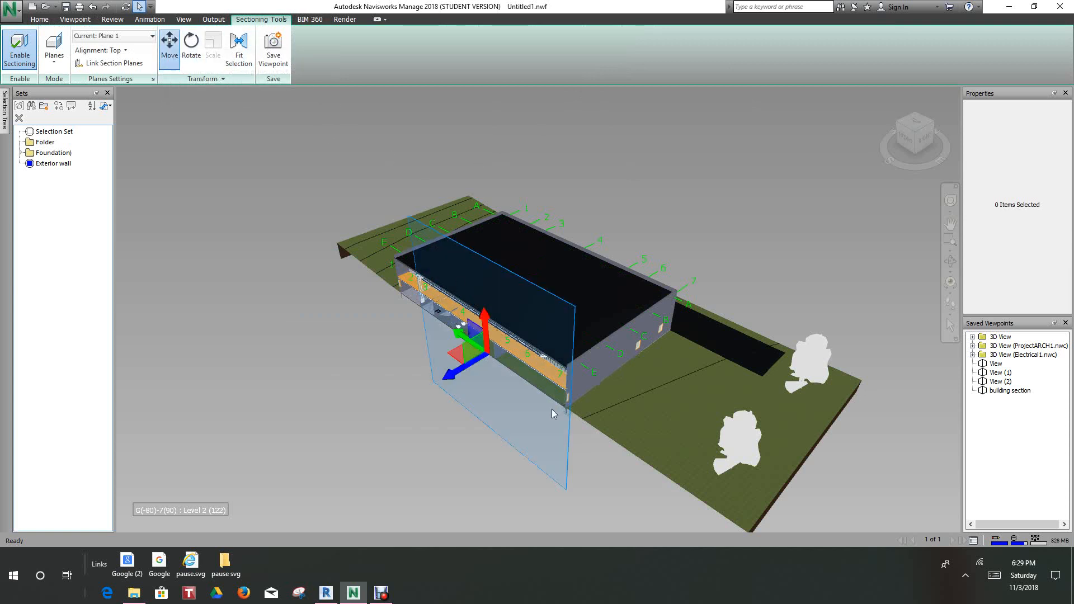
mouse_move(558, 435)
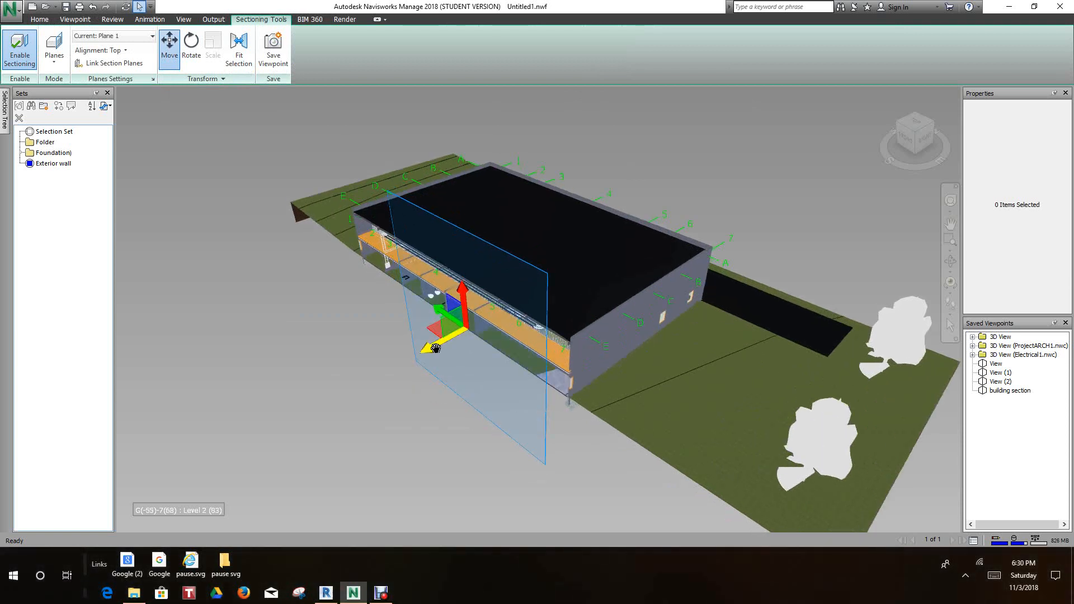
drag(435, 345, 404, 363)
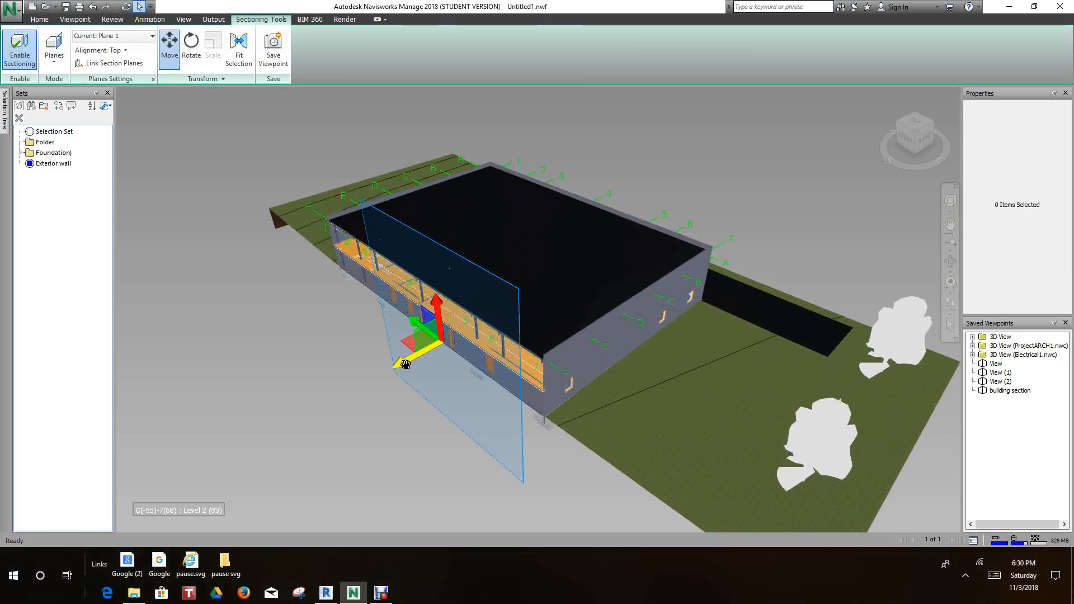
drag(404, 364, 359, 392)
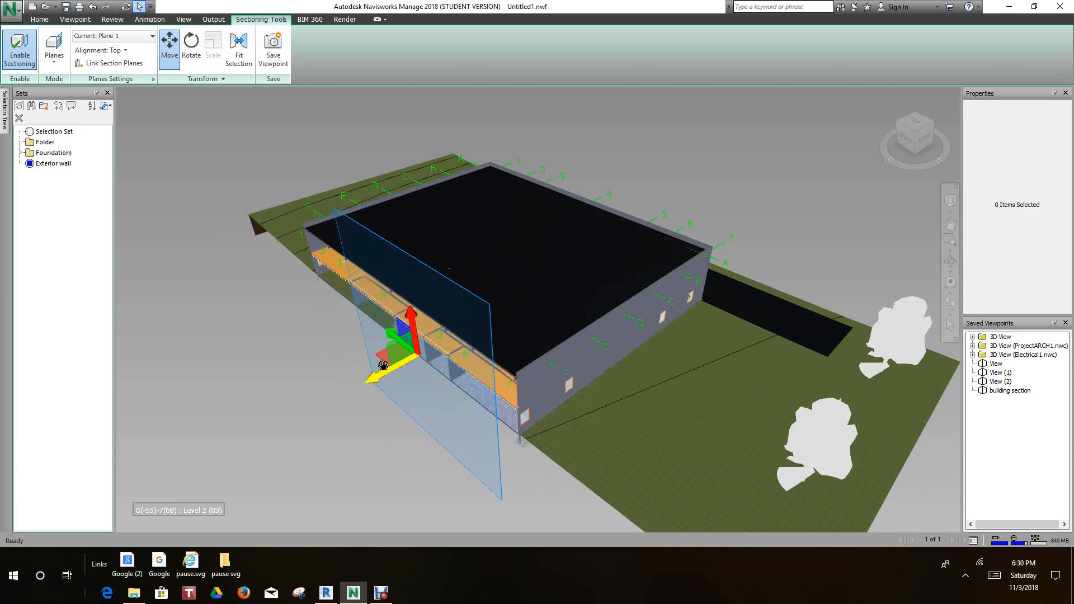
drag(383, 365, 499, 287)
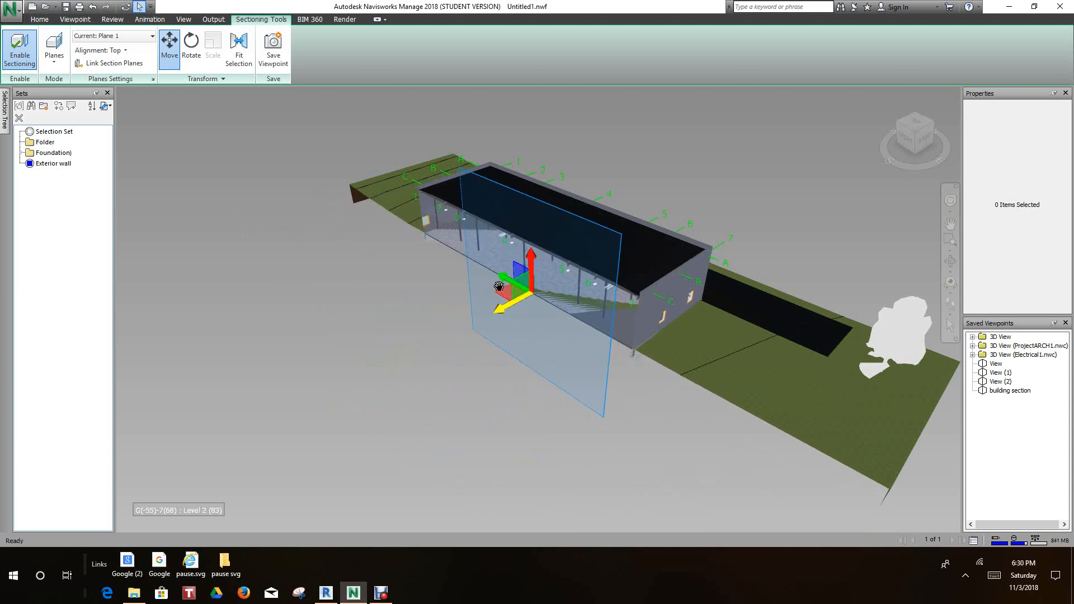
drag(498, 286, 513, 274)
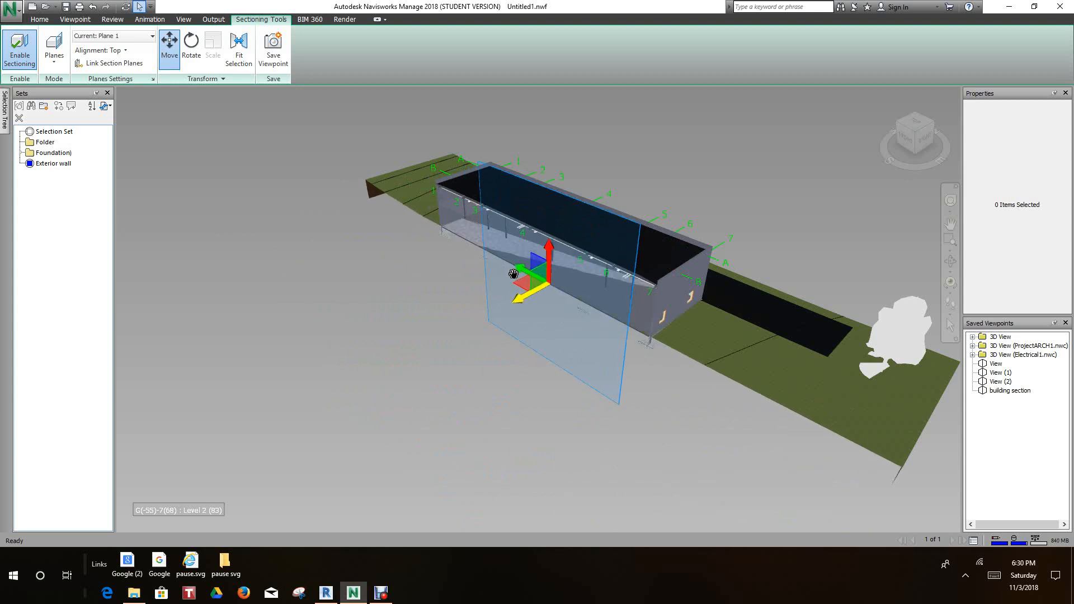
drag(535, 274, 432, 328)
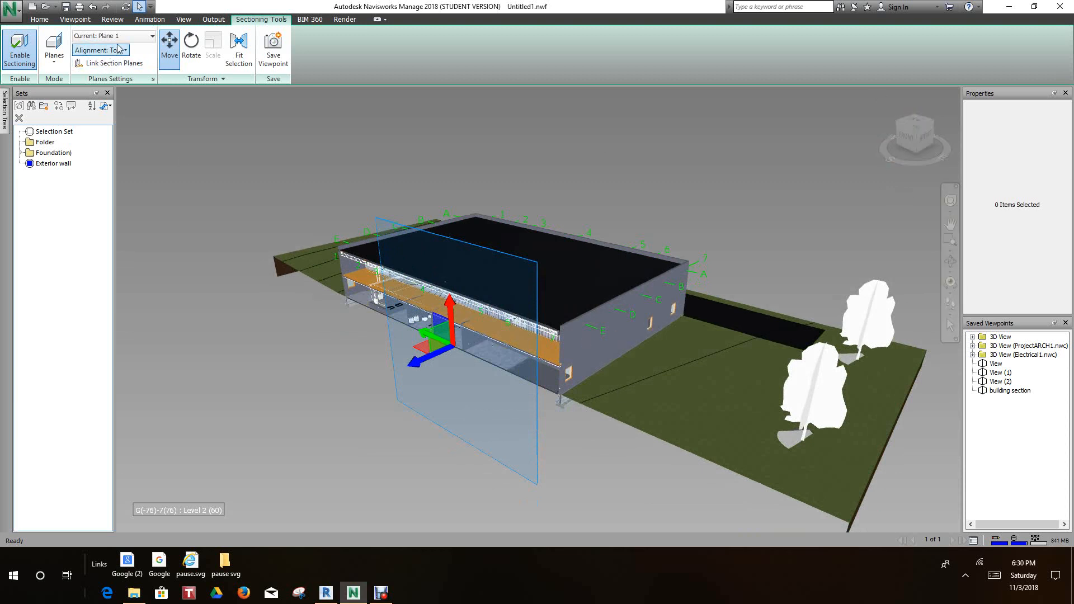
mouse_move(100, 50)
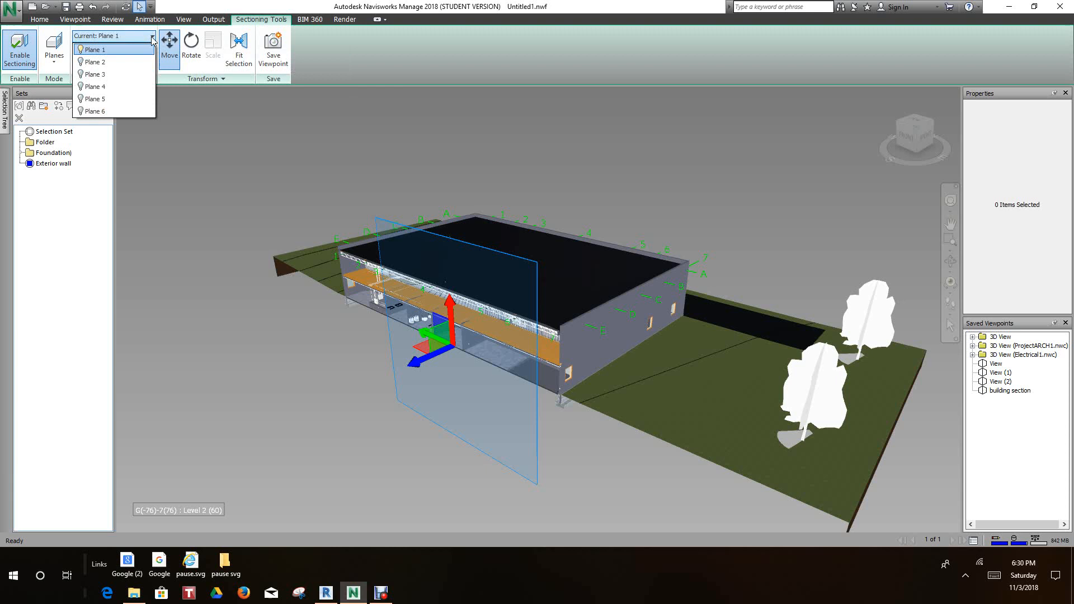
- Make Plane 2 current and lower its horizontal cut beneath the building floor
click(94, 61)
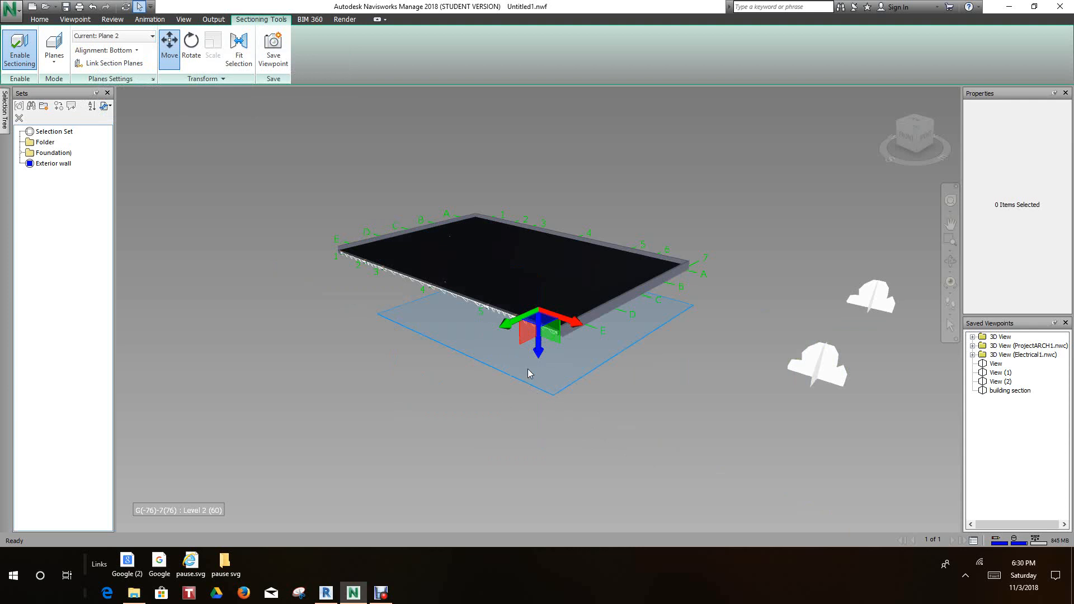
mouse_move(196, 152)
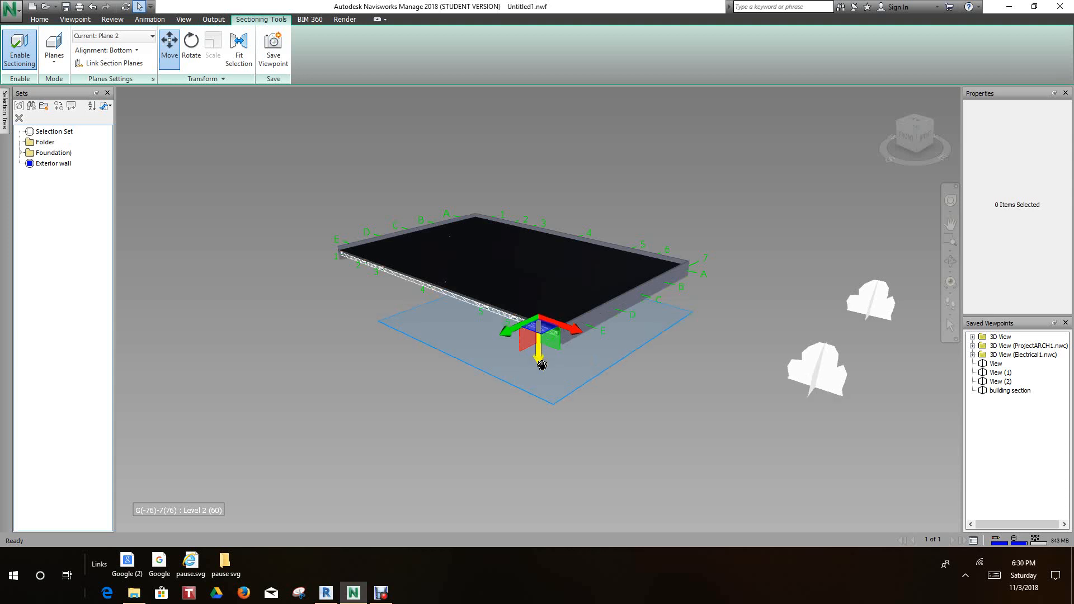
drag(542, 356, 547, 389)
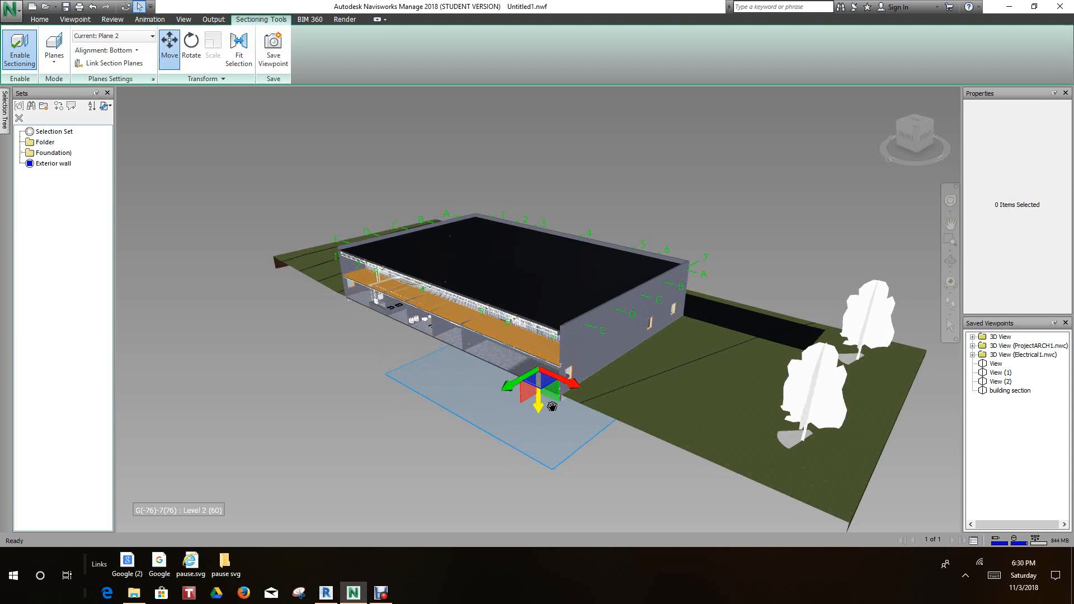
drag(551, 406, 541, 376)
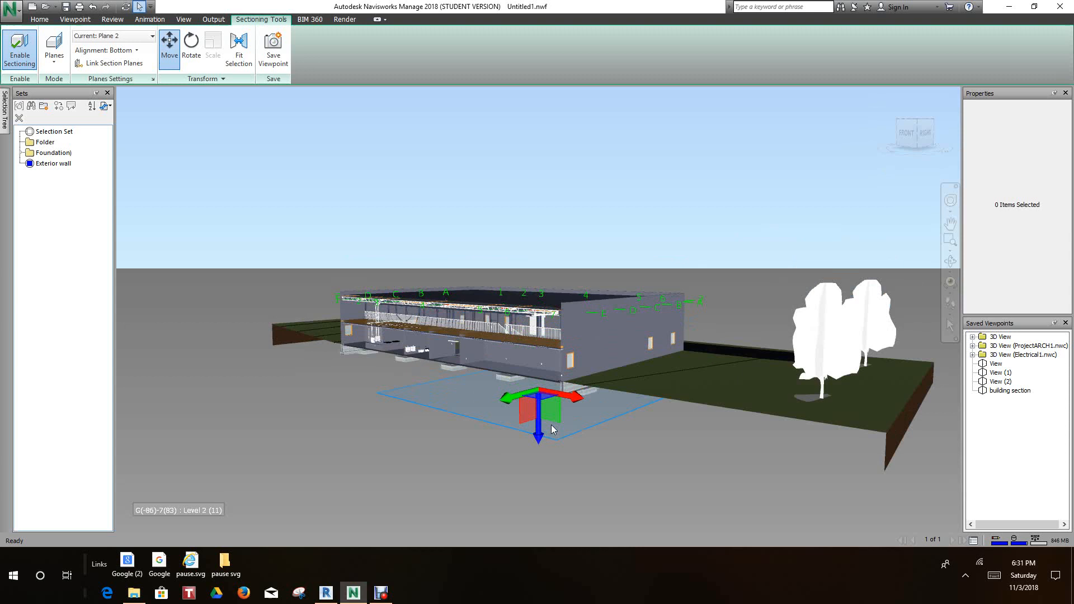
mouse_move(430, 171)
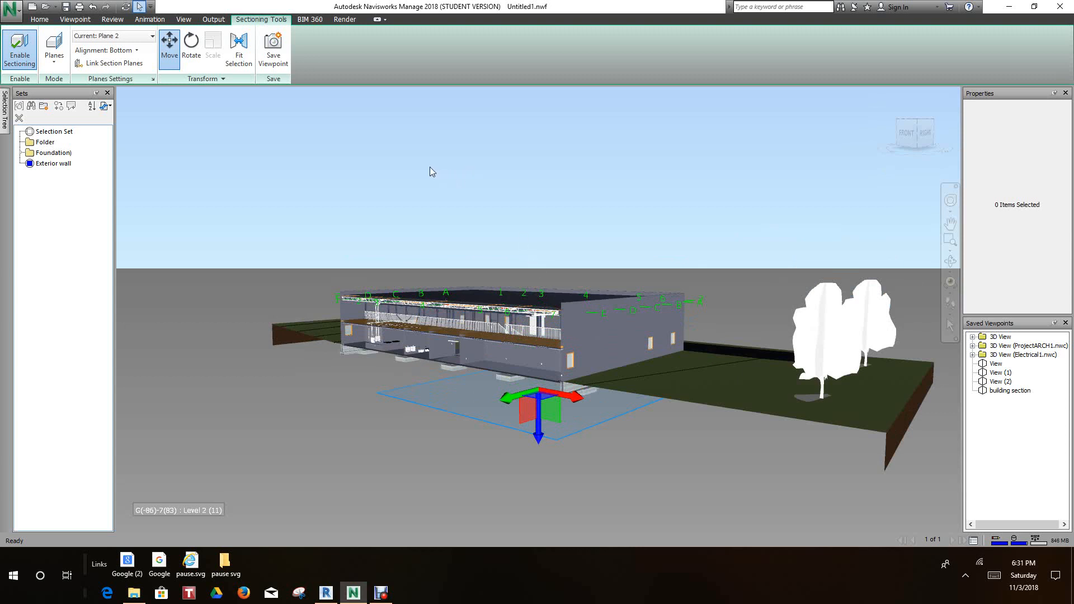
mouse_move(148, 47)
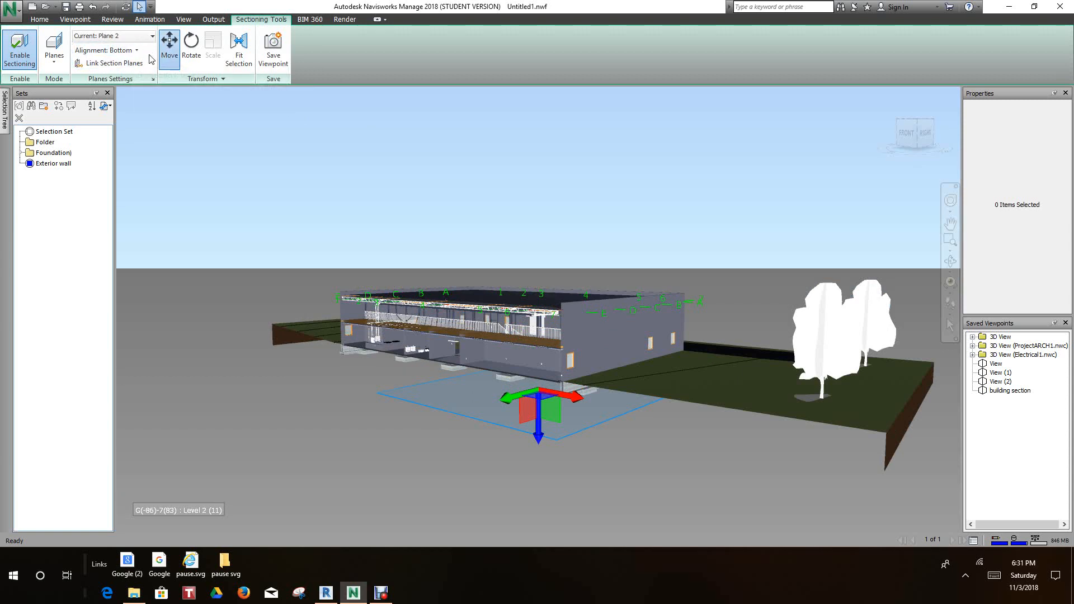
mouse_move(110, 50)
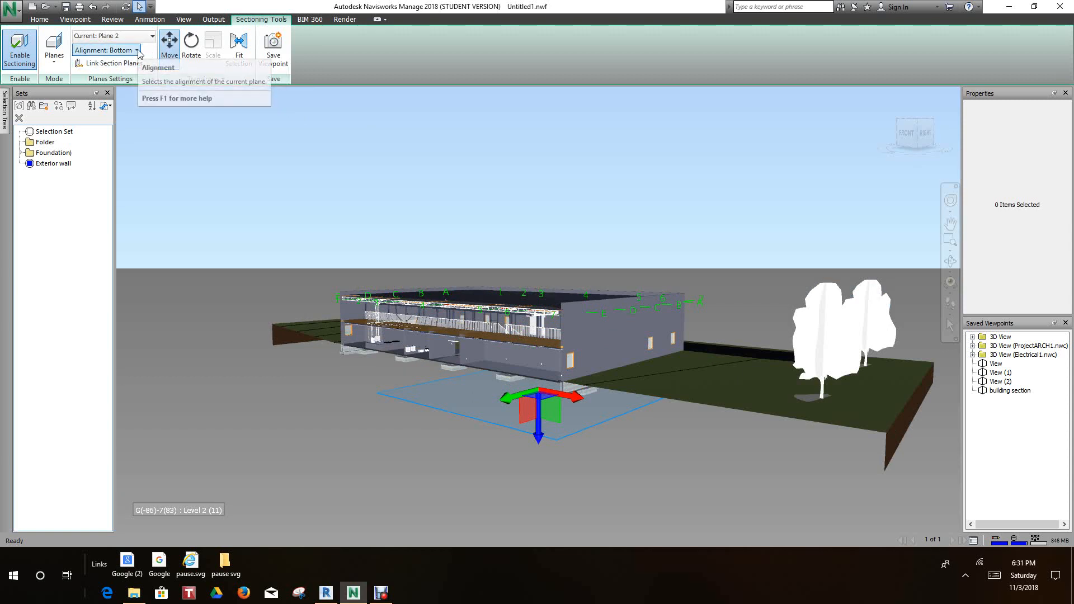
- Set Plane 2's alignment to Top so everything above the plane is cut away
click(136, 50)
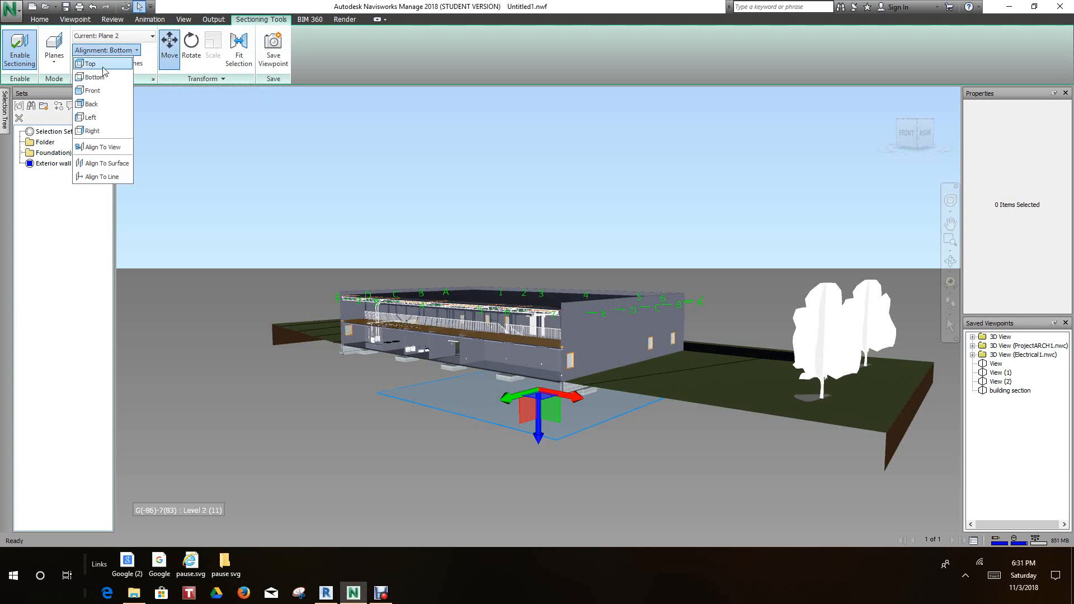
mouse_move(94, 77)
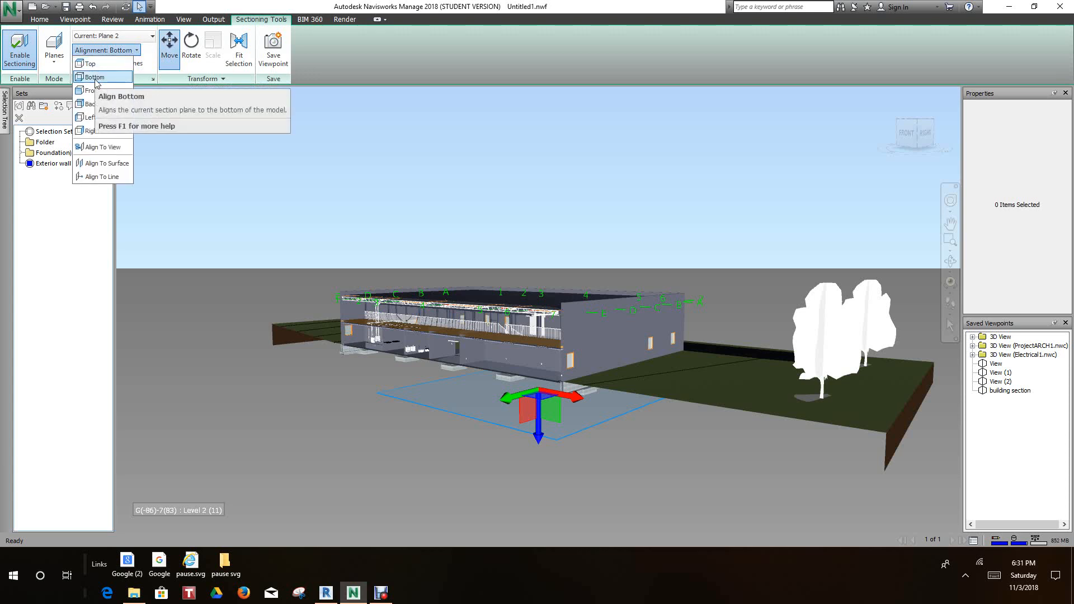
mouse_move(89, 90)
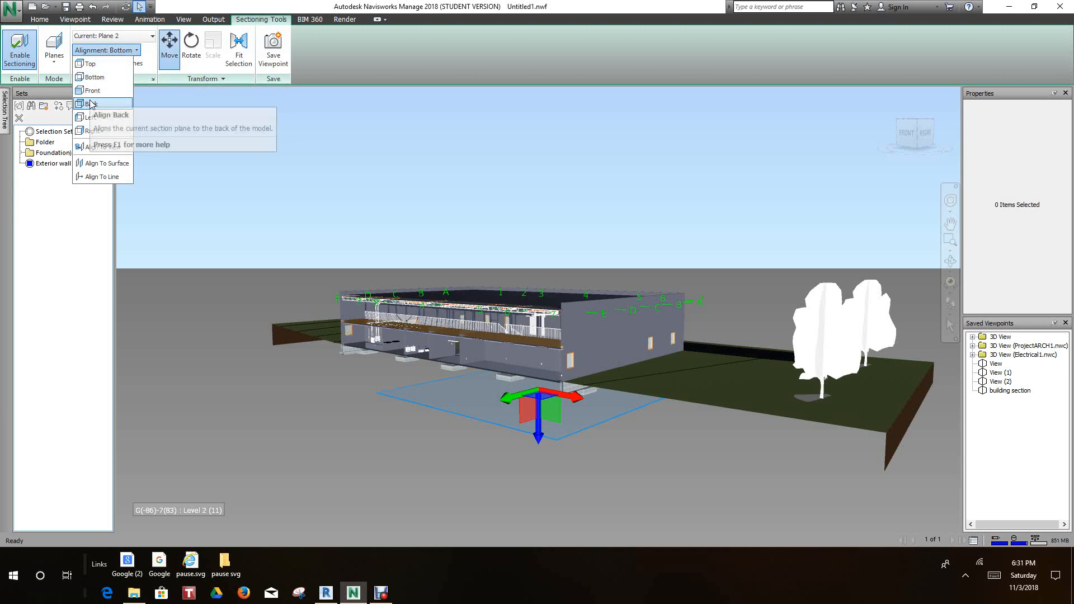
mouse_move(90, 63)
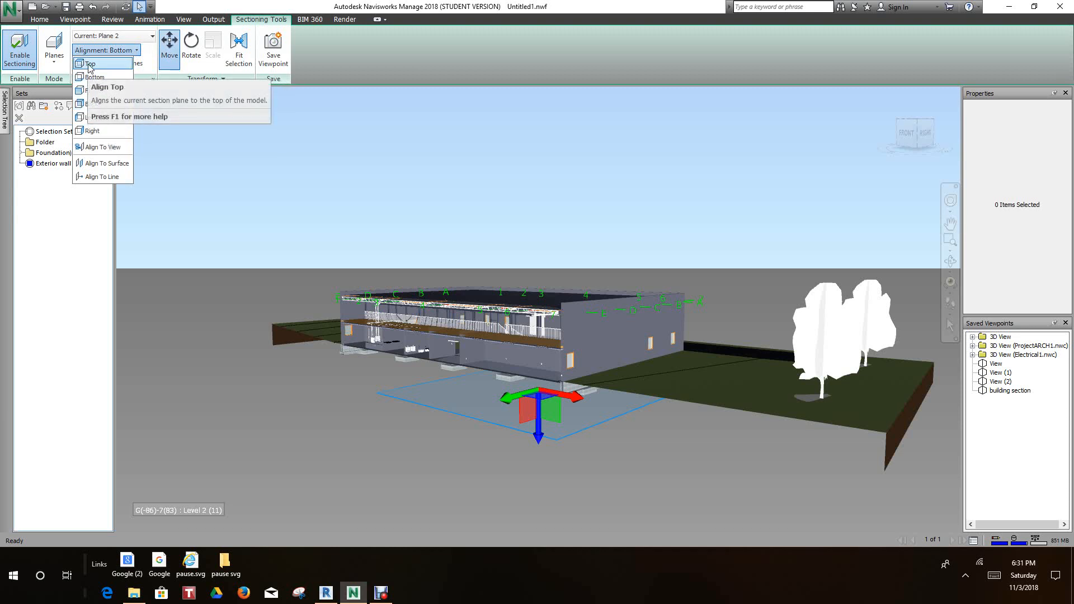
click(90, 65)
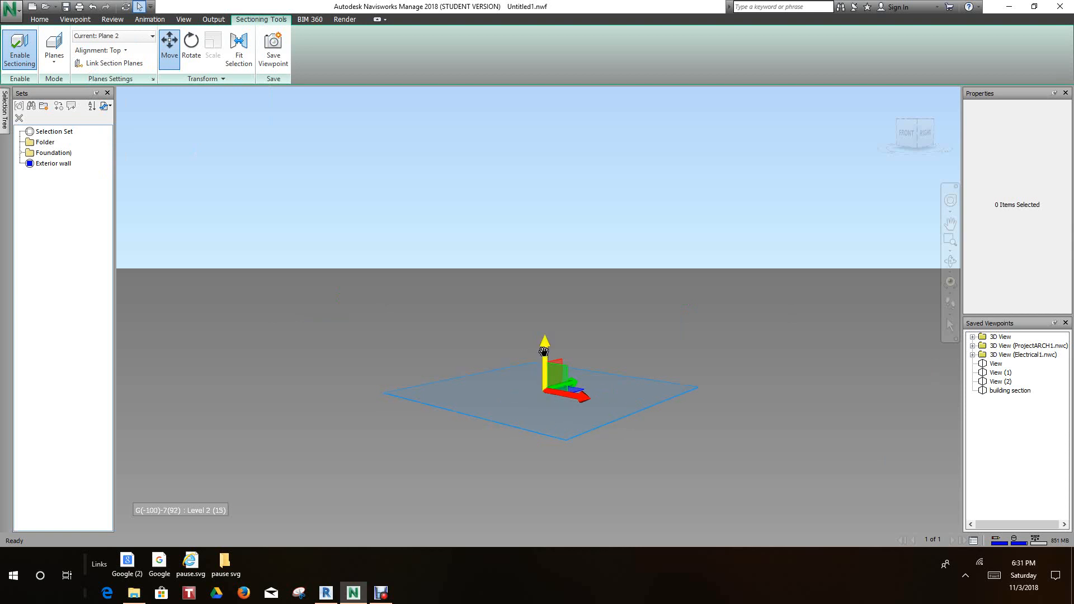
- Raise the top-aligned section plane up the walls above the roof with the Move gizmo
drag(545, 352, 477, 339)
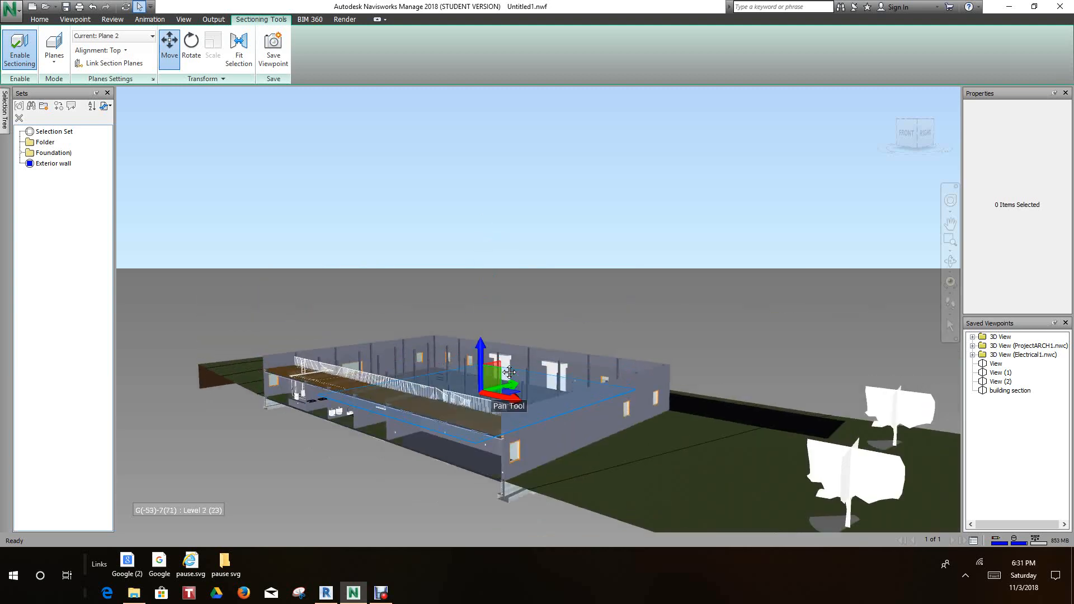
drag(510, 373, 480, 363)
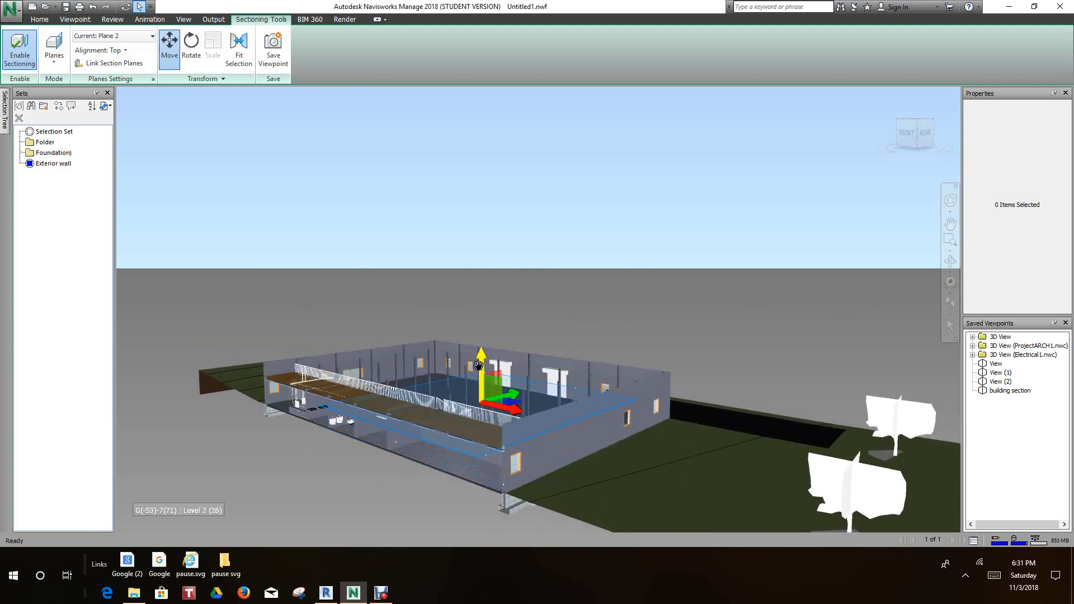
drag(477, 367, 457, 302)
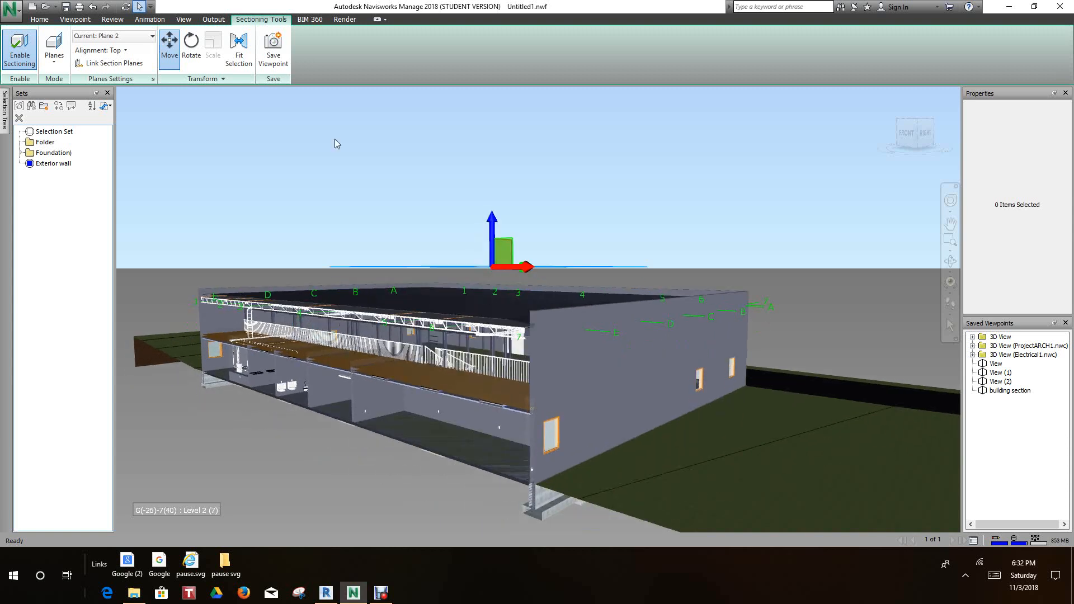
click(191, 42)
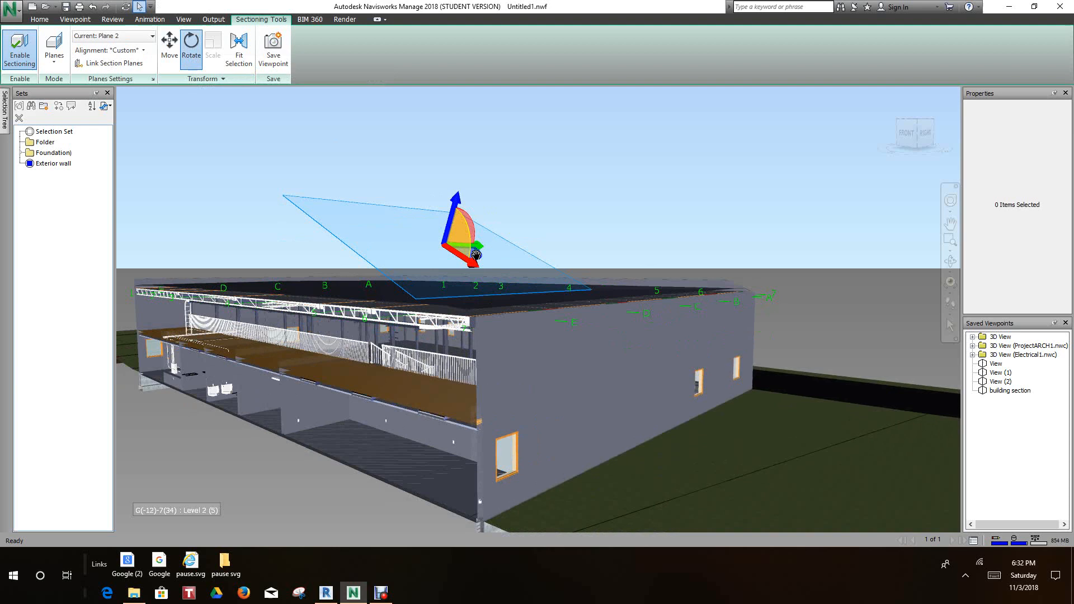
- Swing Plane 2 through steep angles with the Rotate gizmo and level it horizontal above the roof
drag(472, 257, 523, 354)
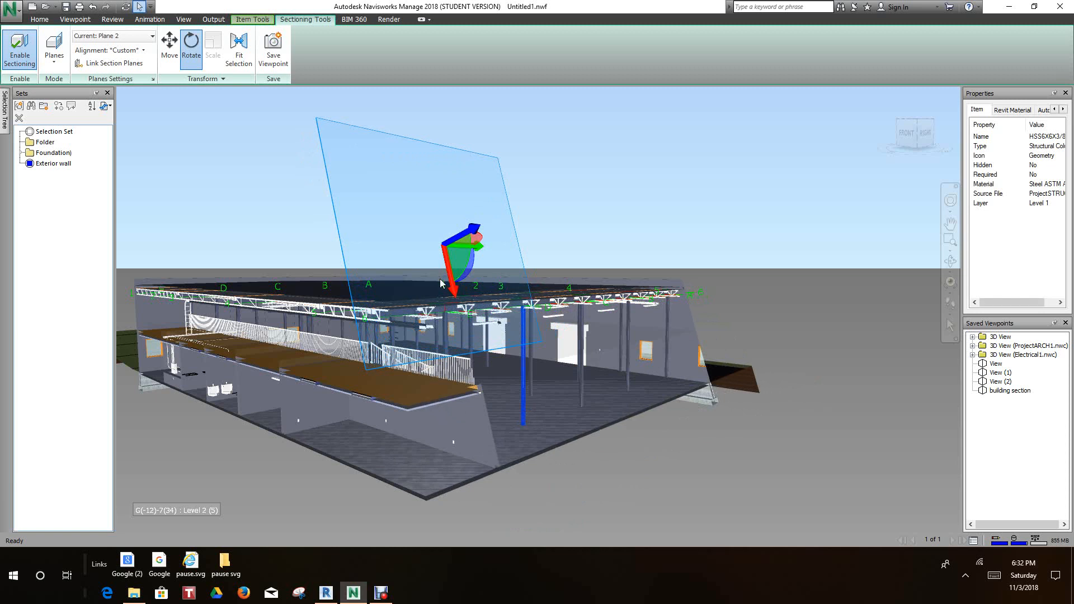
click(445, 277)
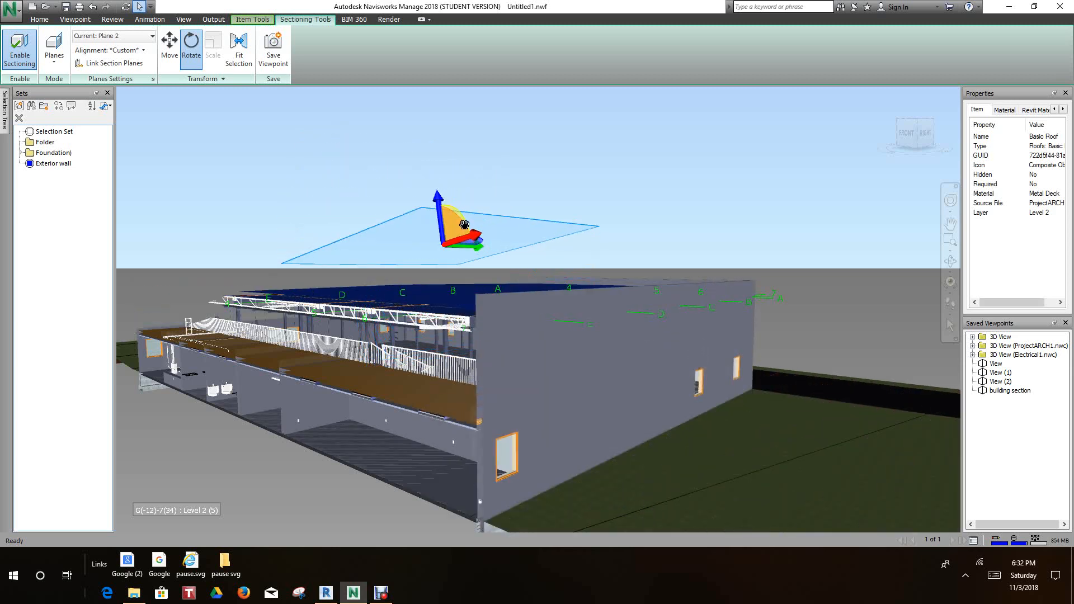
drag(462, 225, 452, 257)
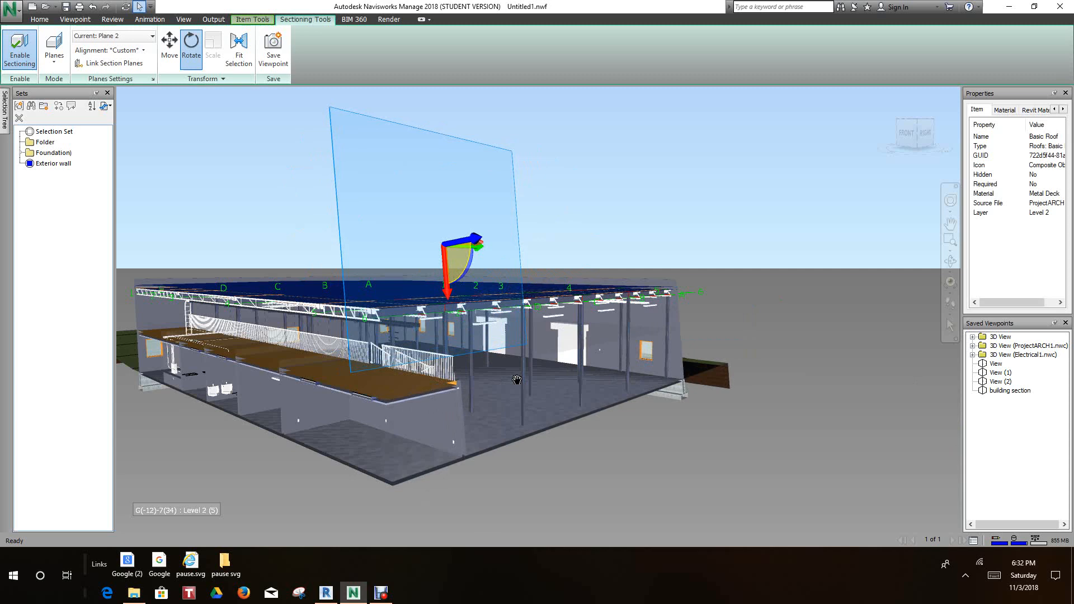
drag(517, 380, 637, 226)
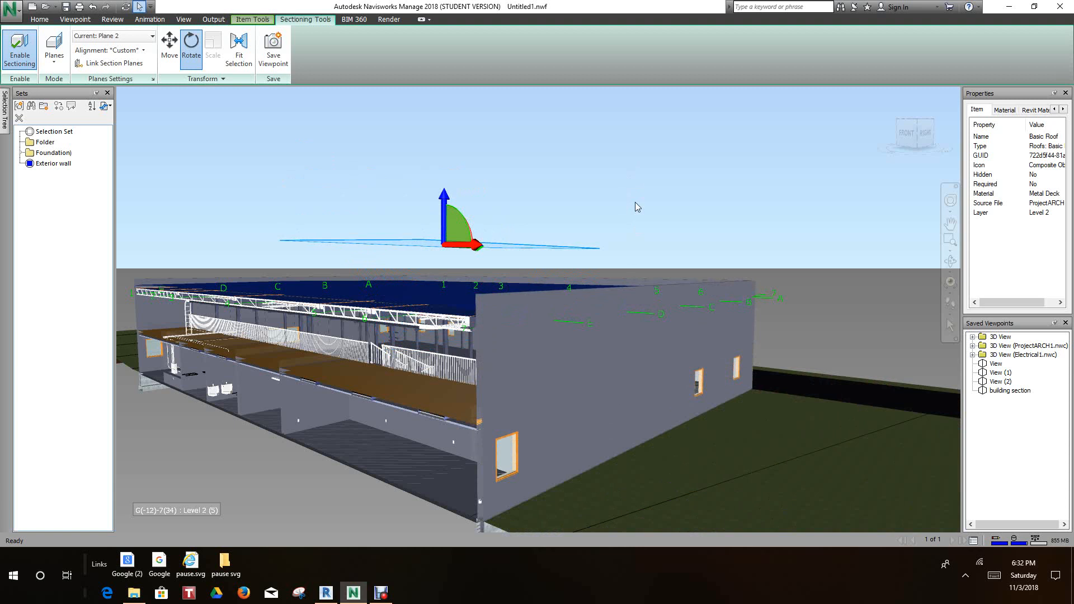
mouse_move(617, 221)
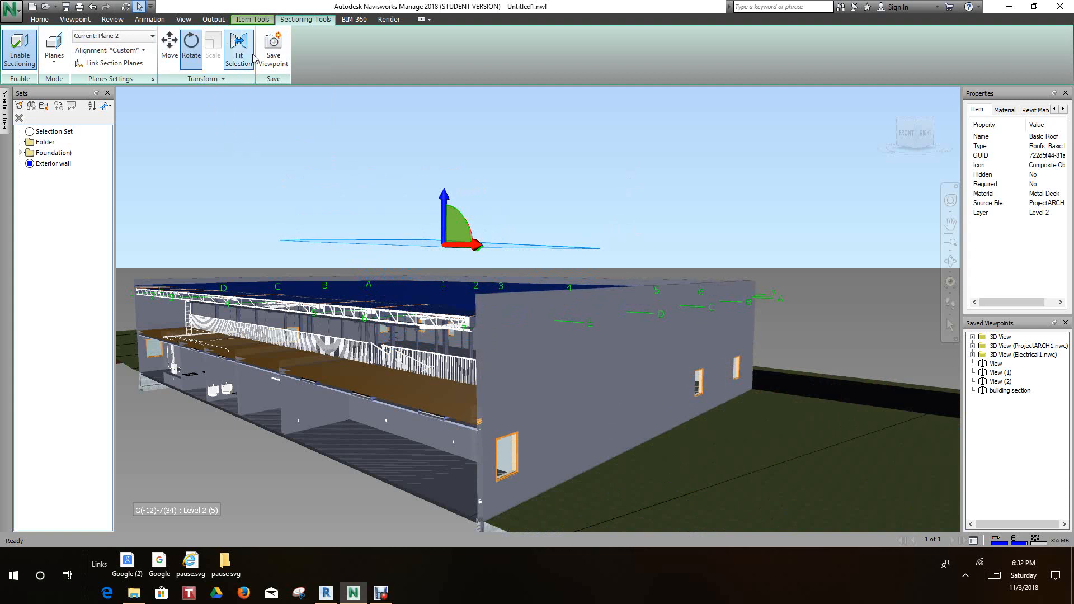
mouse_move(239, 48)
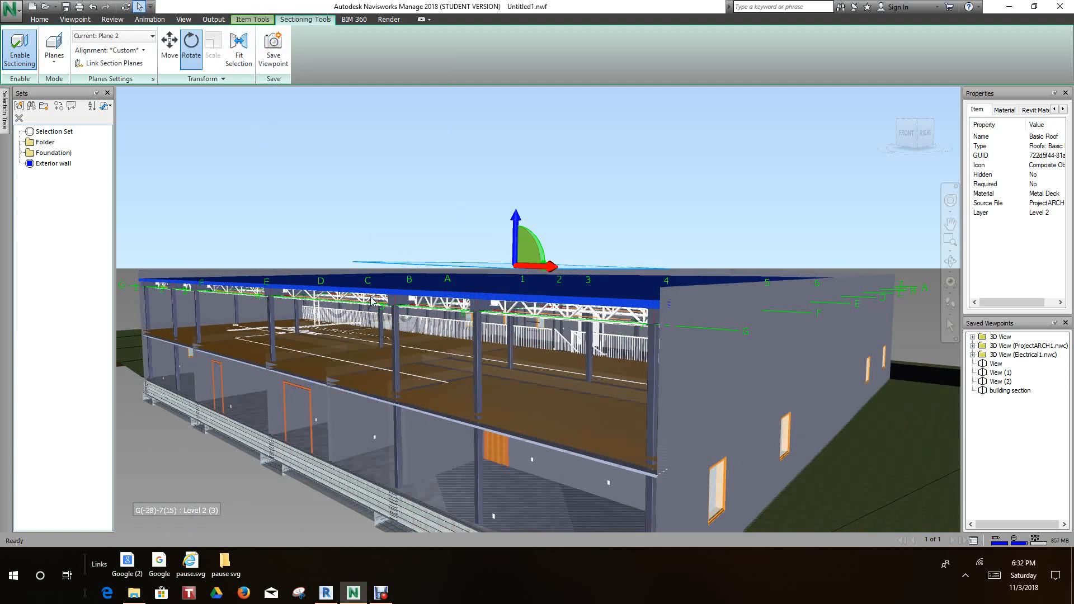
mouse_move(613, 474)
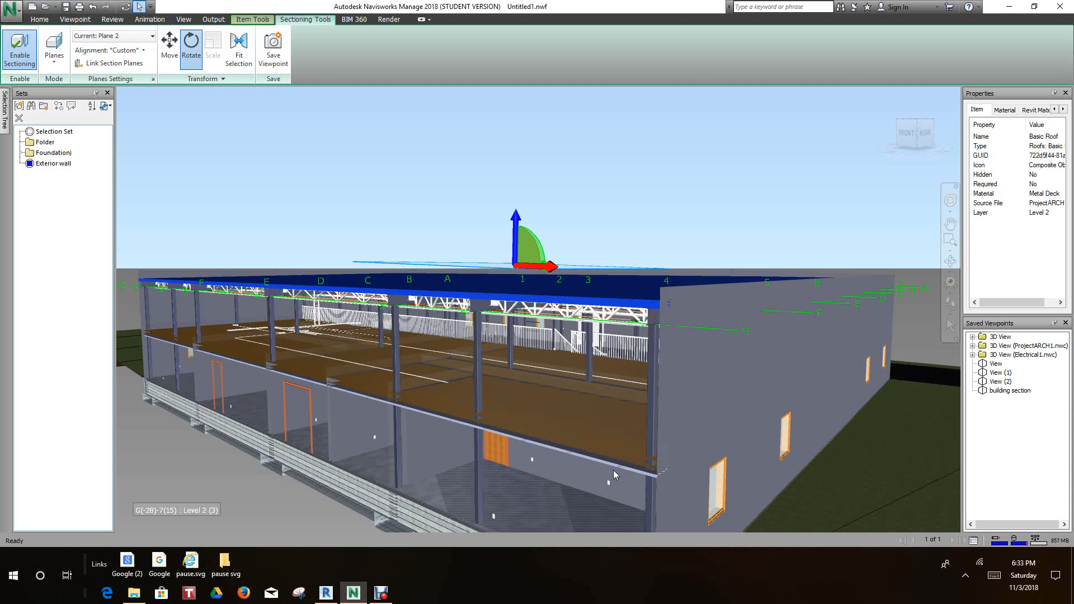
mouse_move(491, 458)
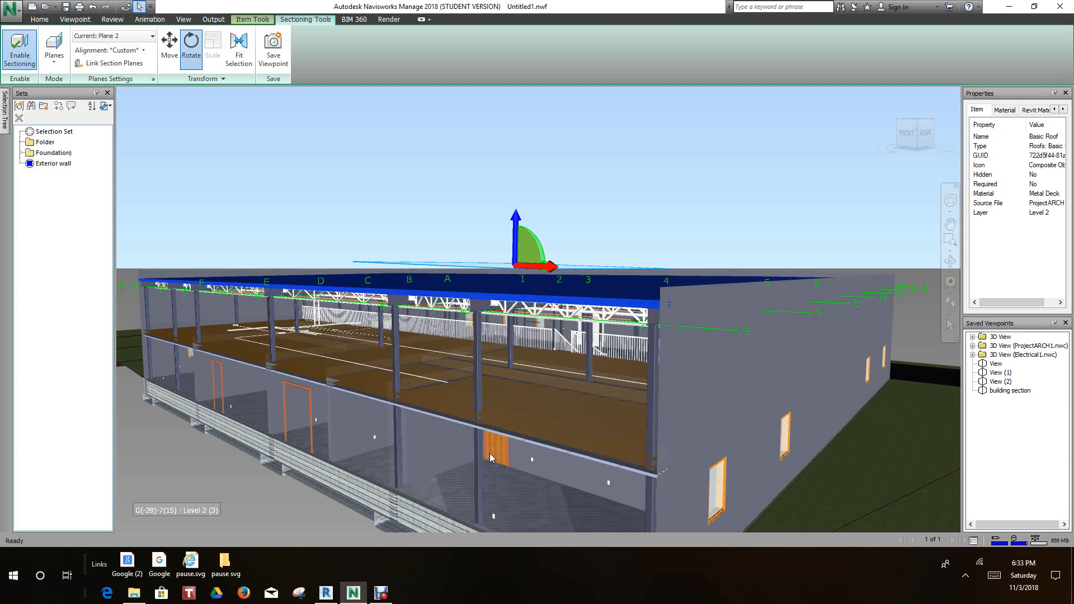
- Zoom in on the ground-floor walls and doors exposed by the lowered section plane
click(496, 456)
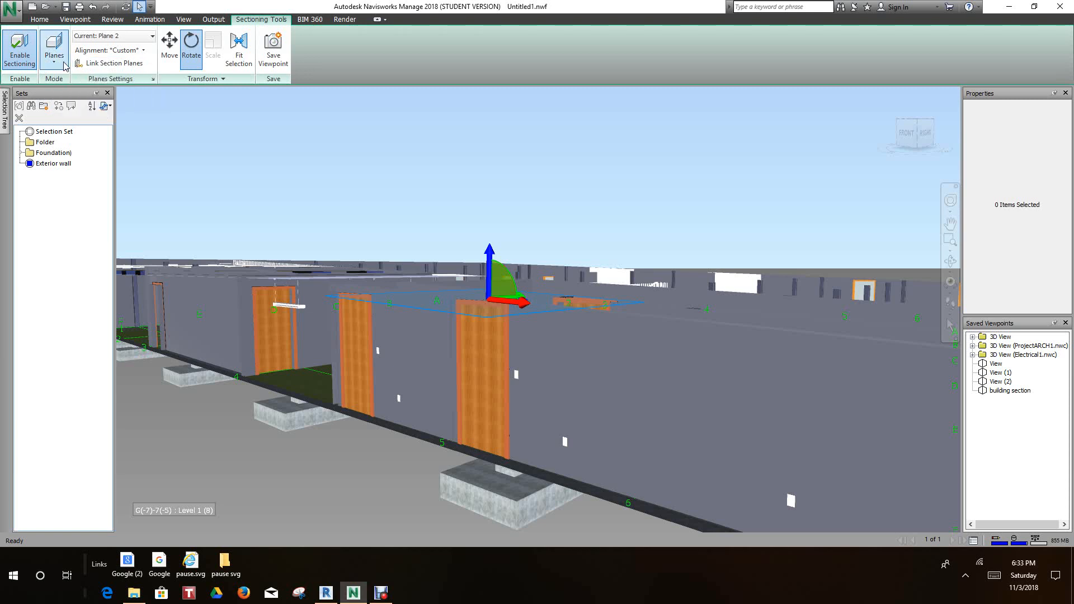
- Switch sectioning to Box mode isolating a single ground-floor door and orbit around it
click(54, 48)
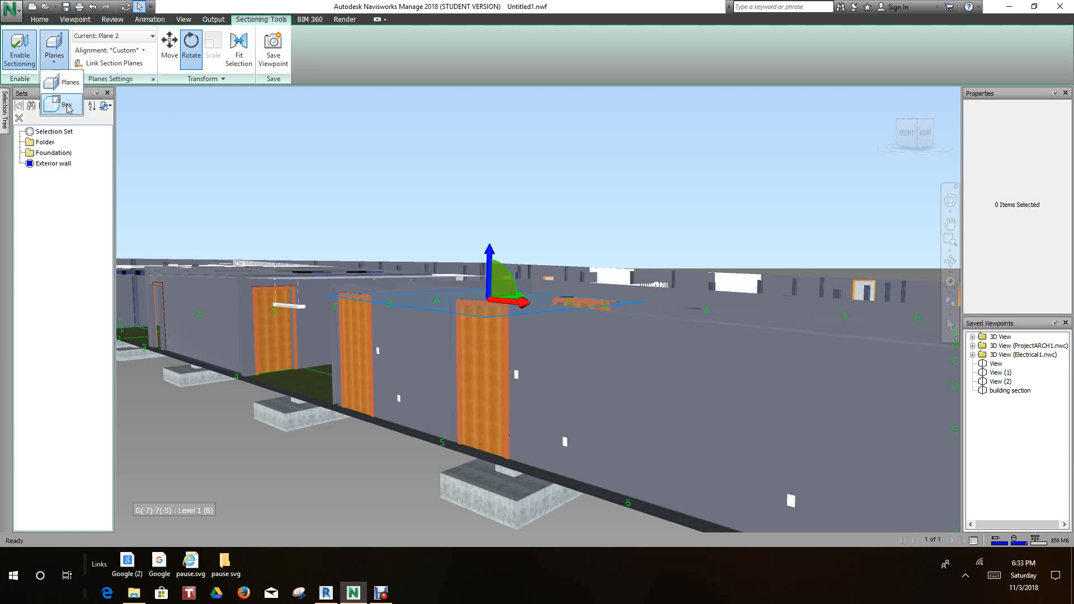
click(65, 104)
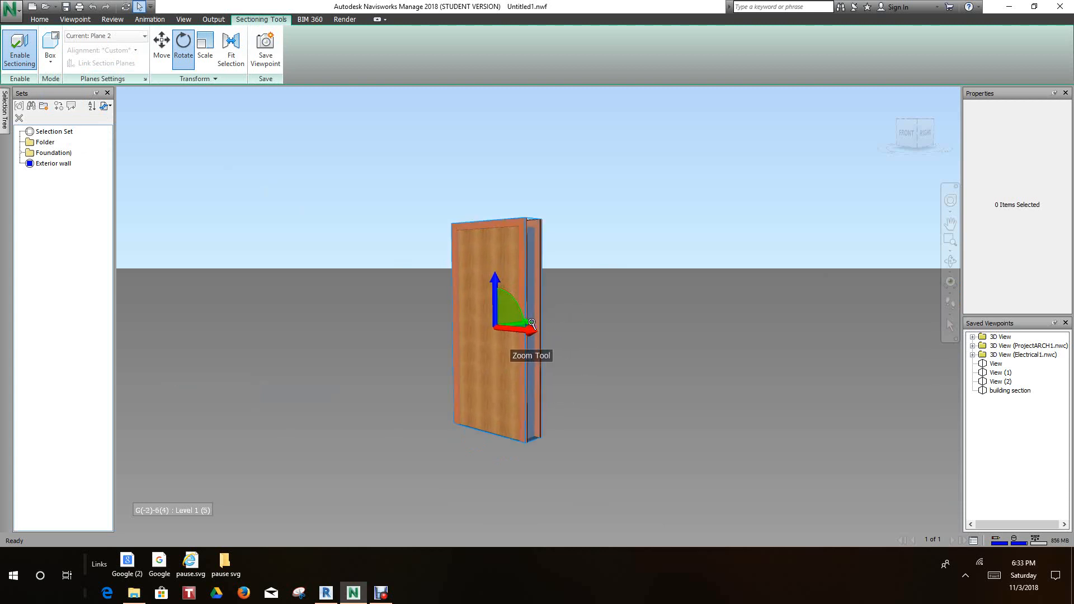
click(493, 342)
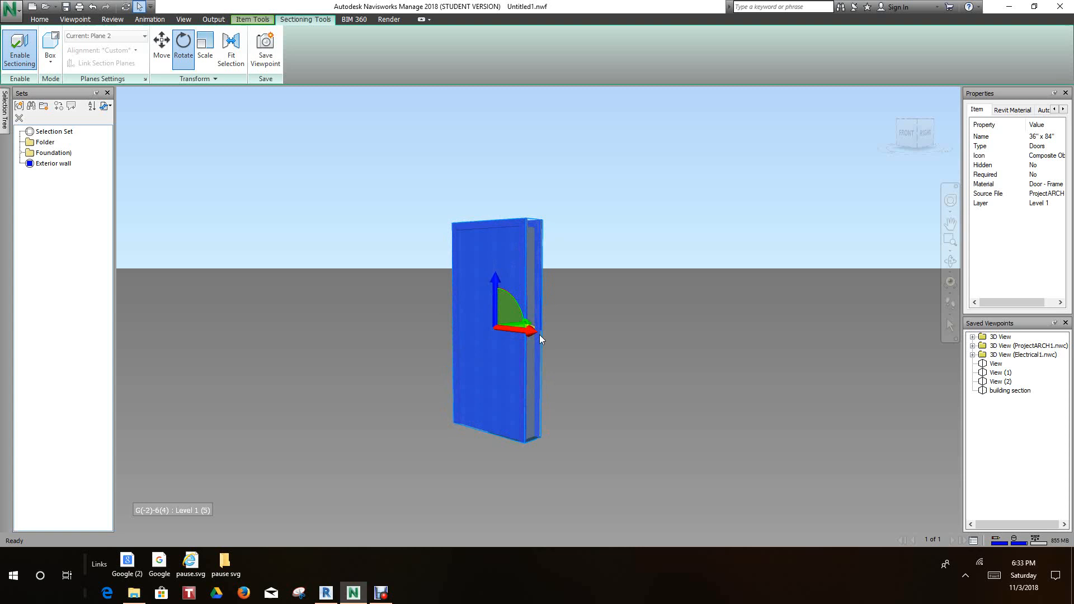
drag(520, 329, 590, 334)
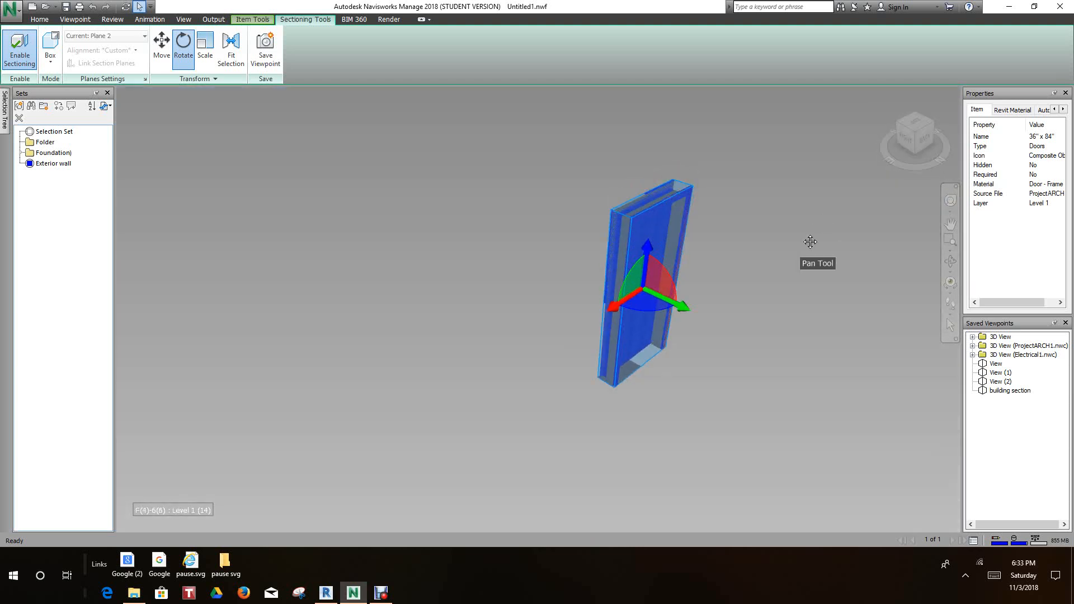
drag(810, 242, 634, 258)
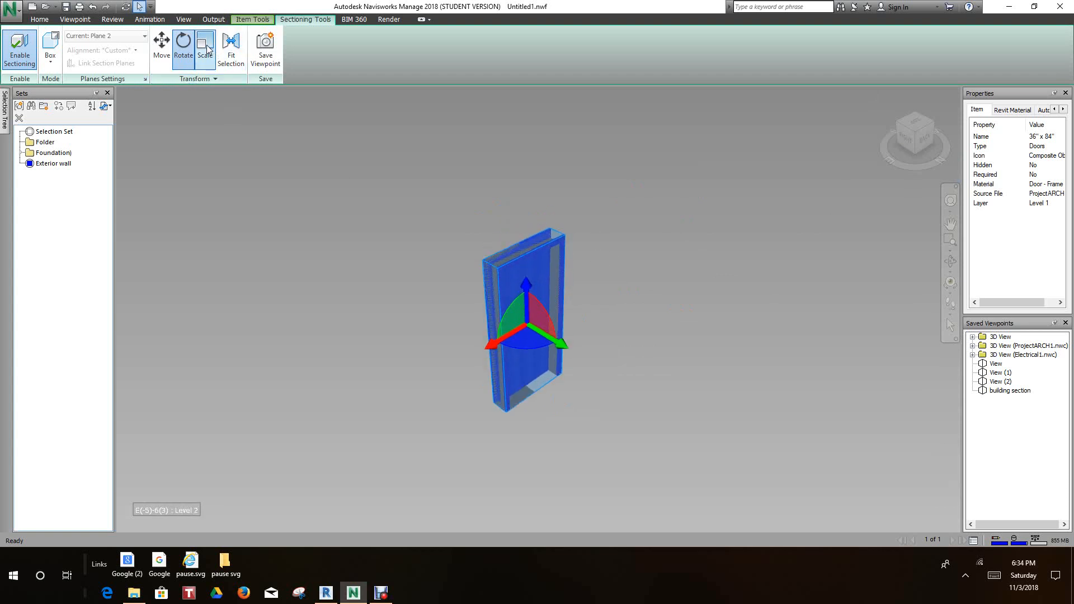
- Scale the section box into a wide, thin slab showing a wall segment with floor edges
click(205, 47)
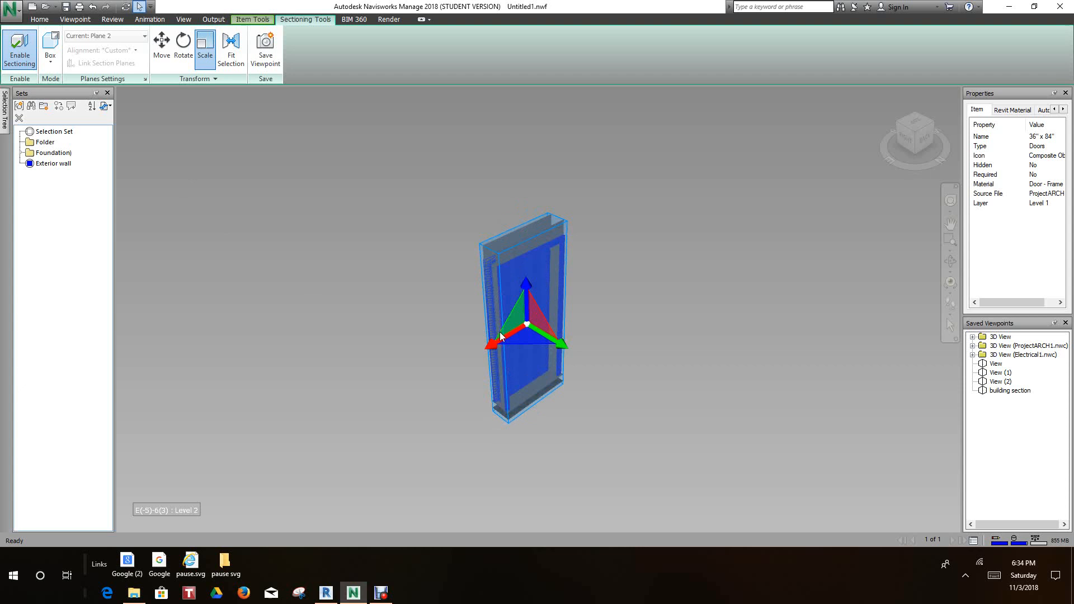
drag(500, 335, 487, 348)
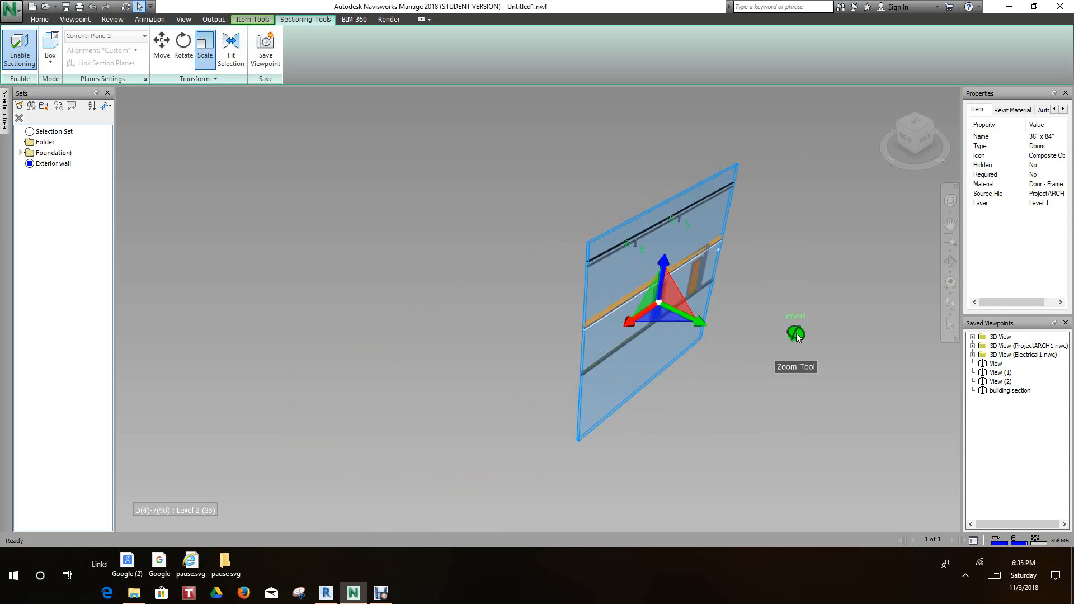
drag(797, 335, 694, 381)
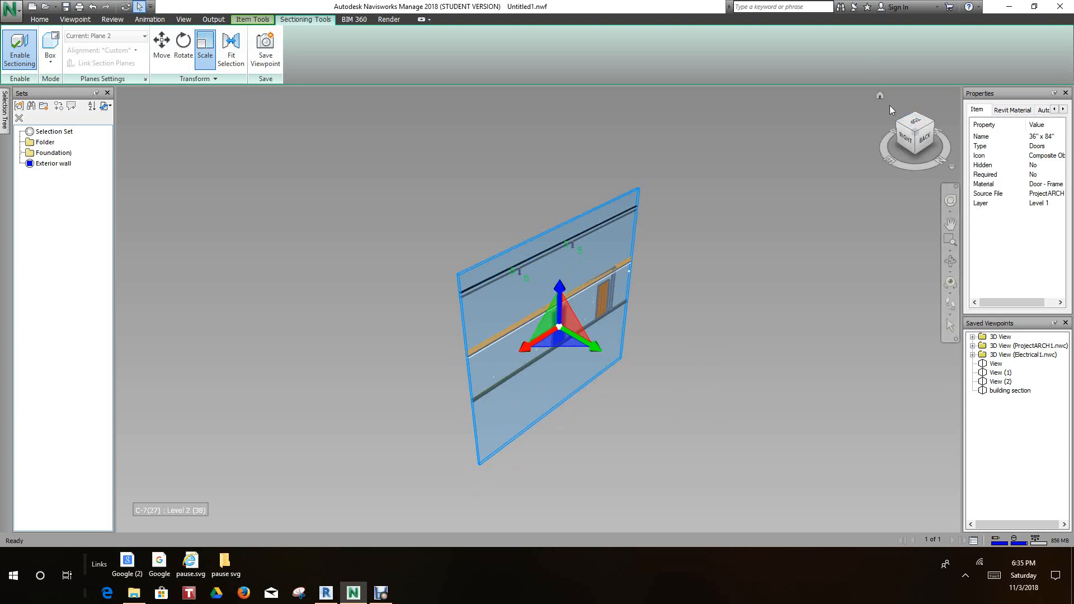
mouse_move(742, 190)
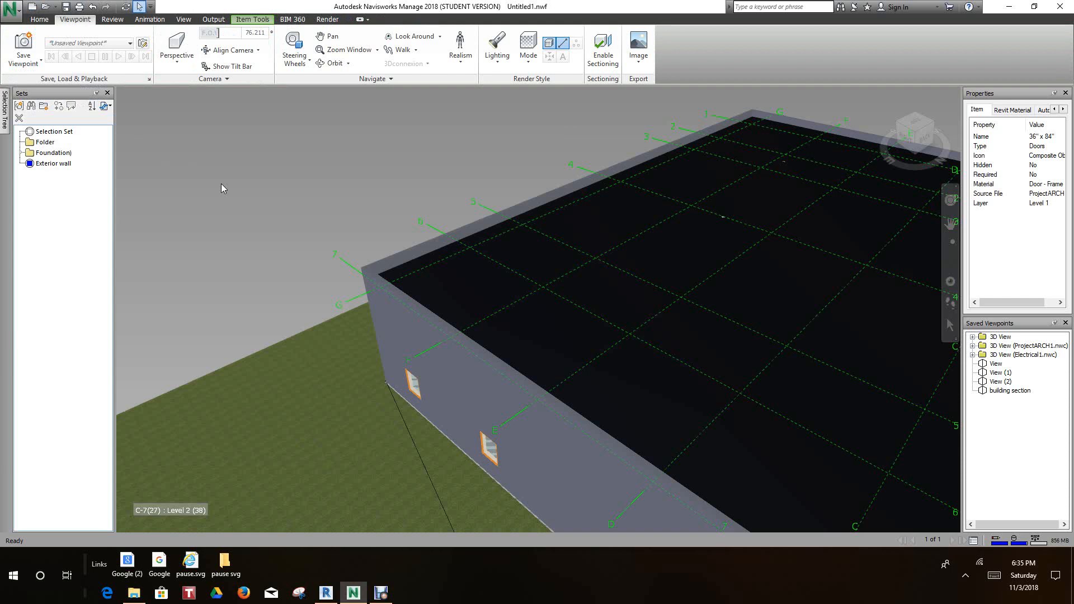
mouse_move(284, 194)
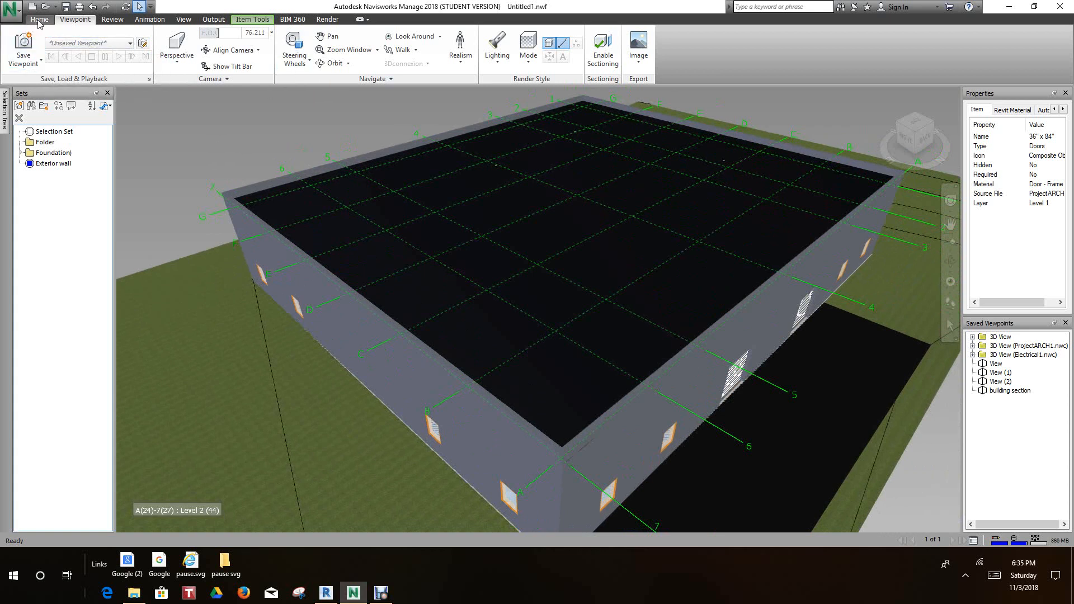
- Return to Home tools and restore the 'building section' saved viewpoint cutting the building open from the front
click(182, 19)
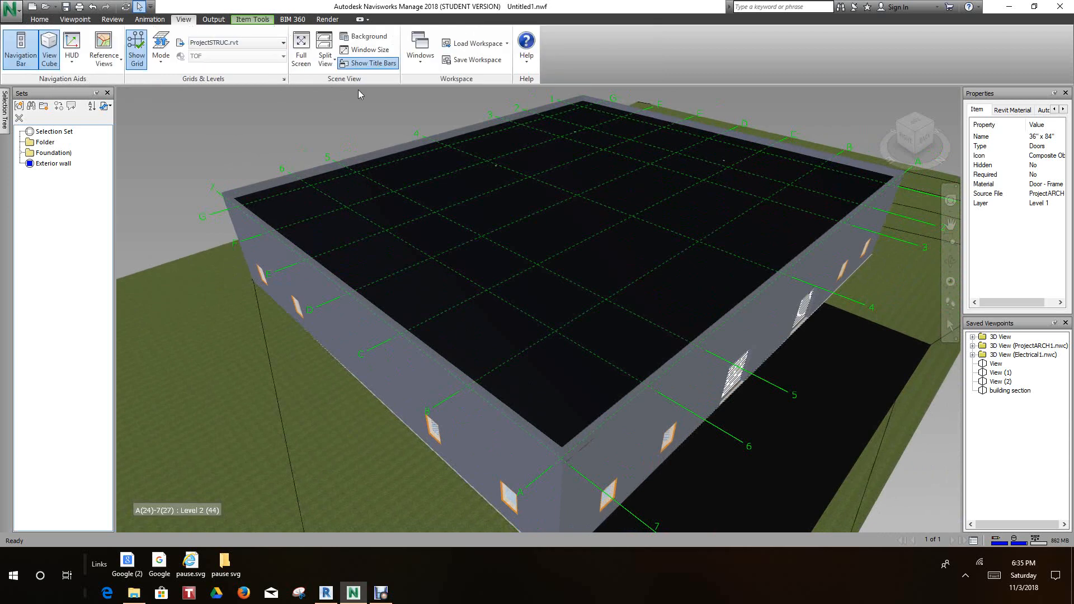
click(39, 19)
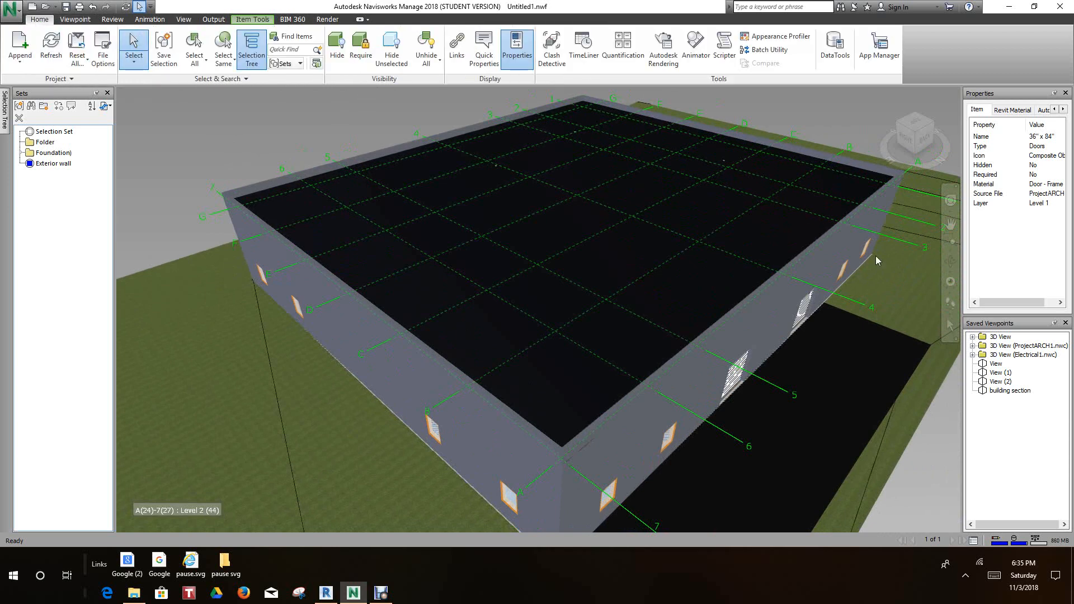
double_click(1009, 390)
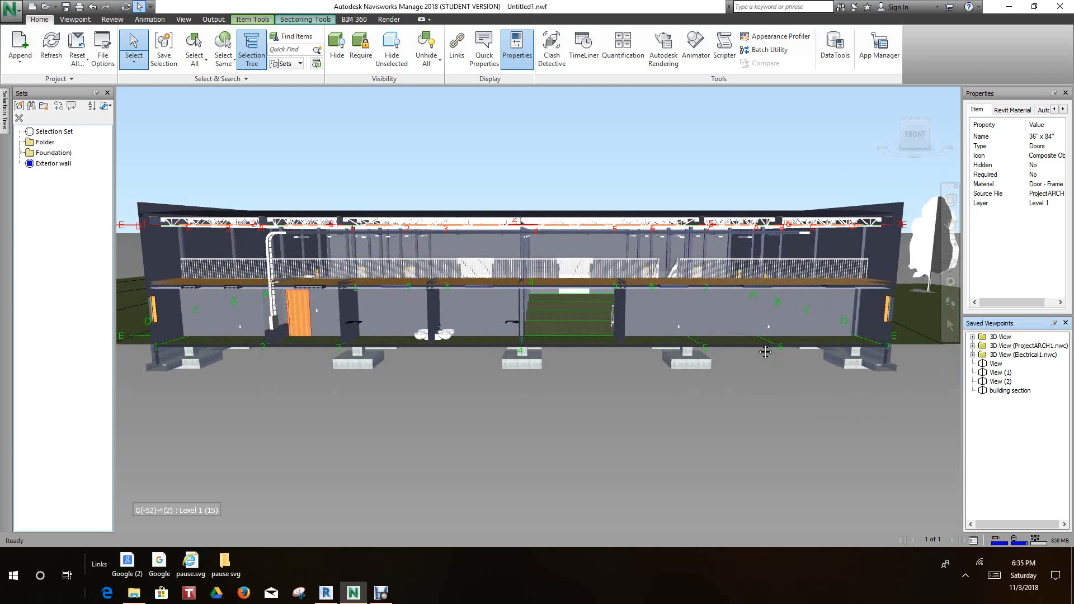
mouse_move(842, 457)
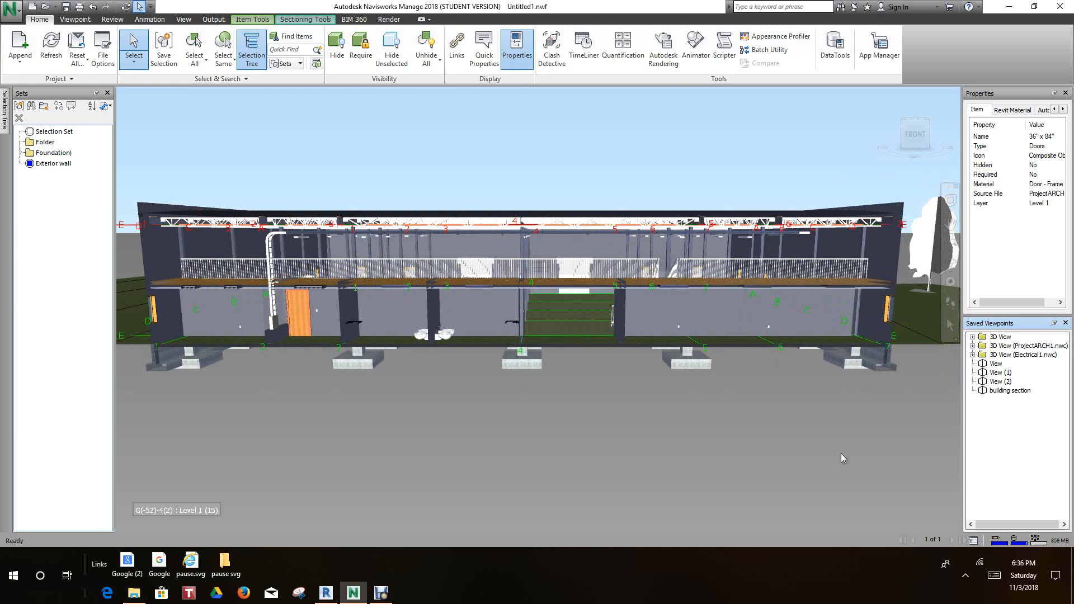
mouse_move(497, 499)
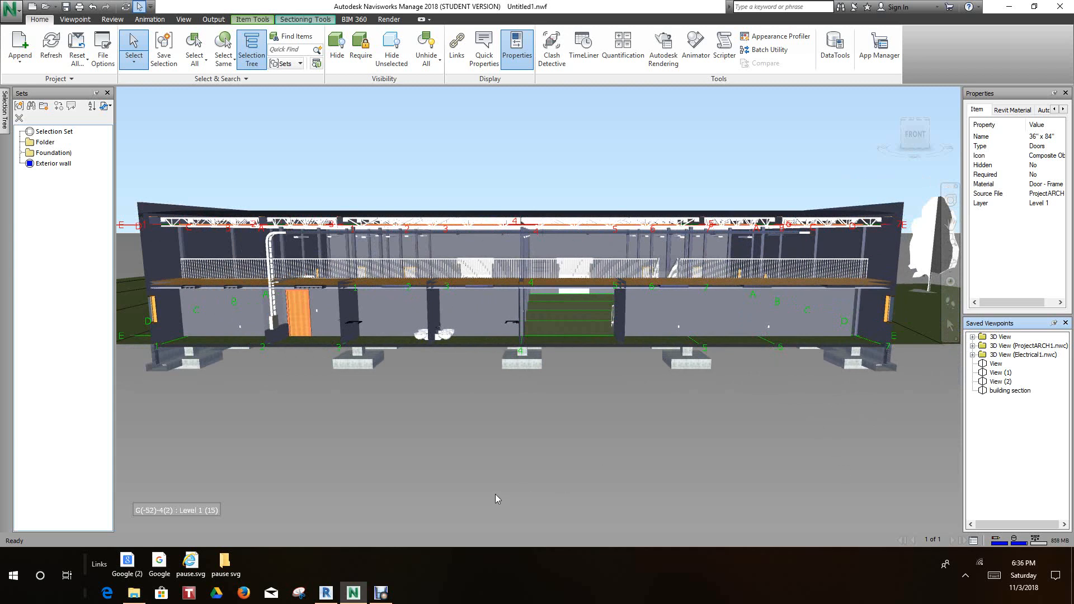
mouse_move(488, 485)
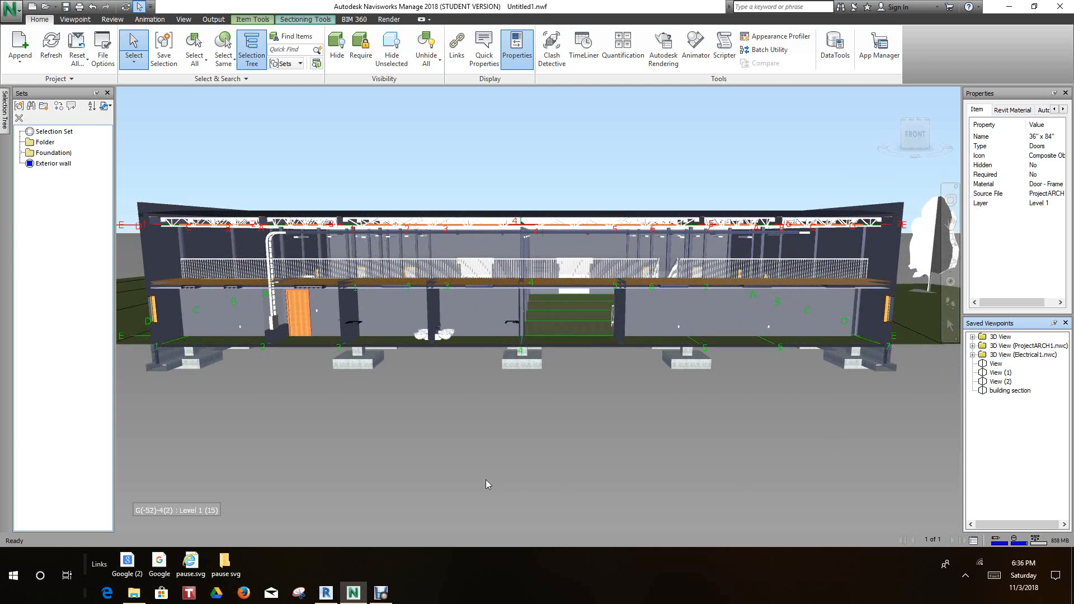
mouse_move(432, 504)
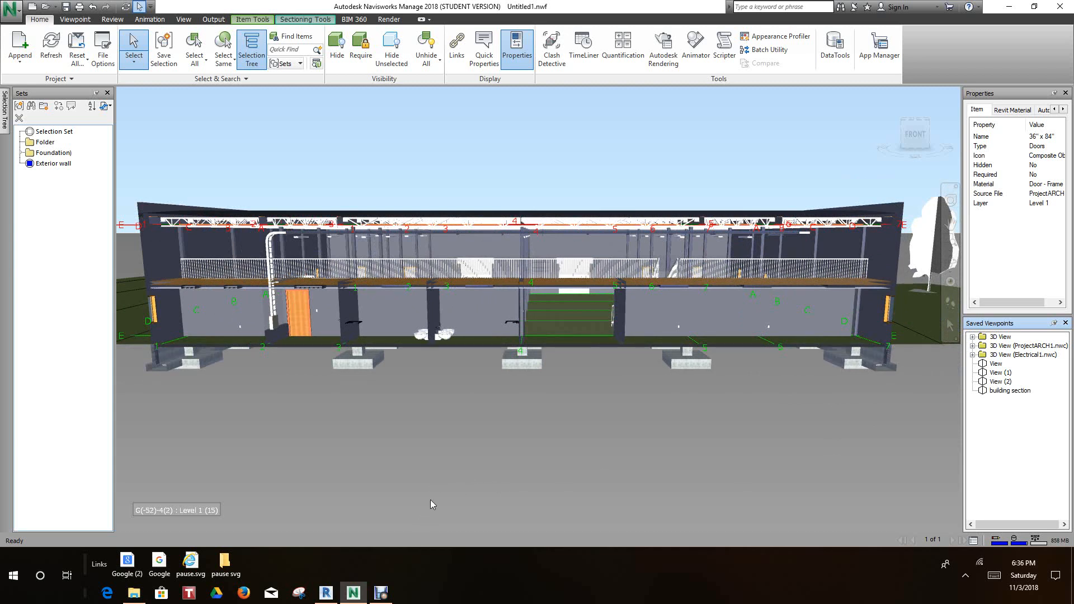